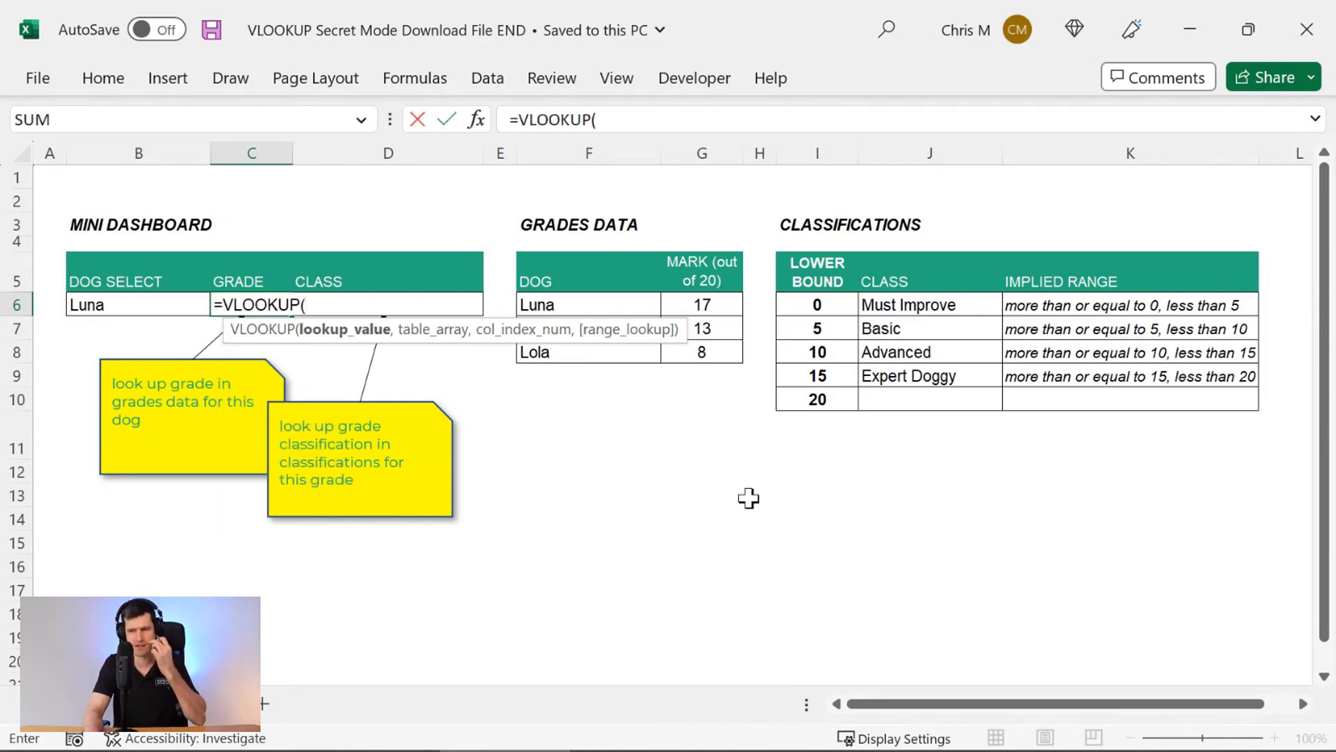
{"action": "mouse_move", "coordinate": [132, 336]}
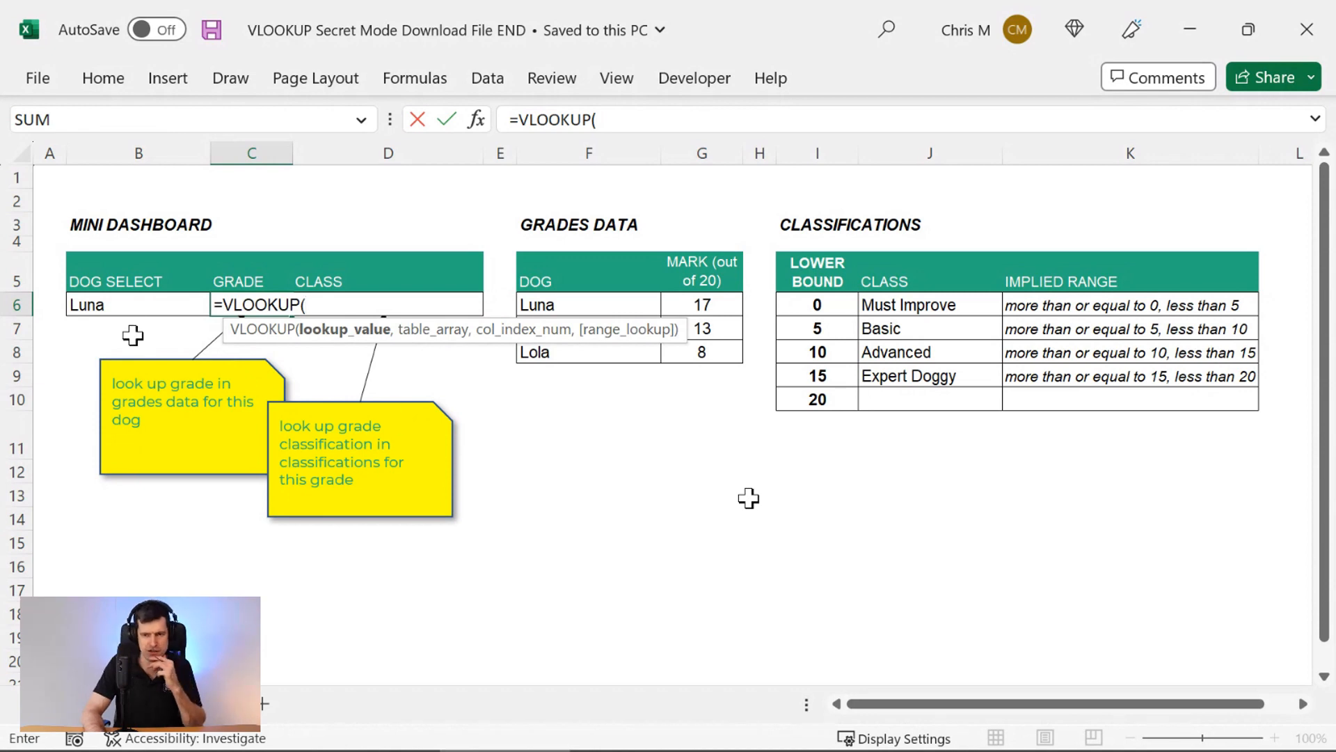
Build the VLOOKUP in C6 using B6 as lookup value, the grades range F6:G8, and column index 2
{"action": "left_click", "coordinate": [138, 305]}
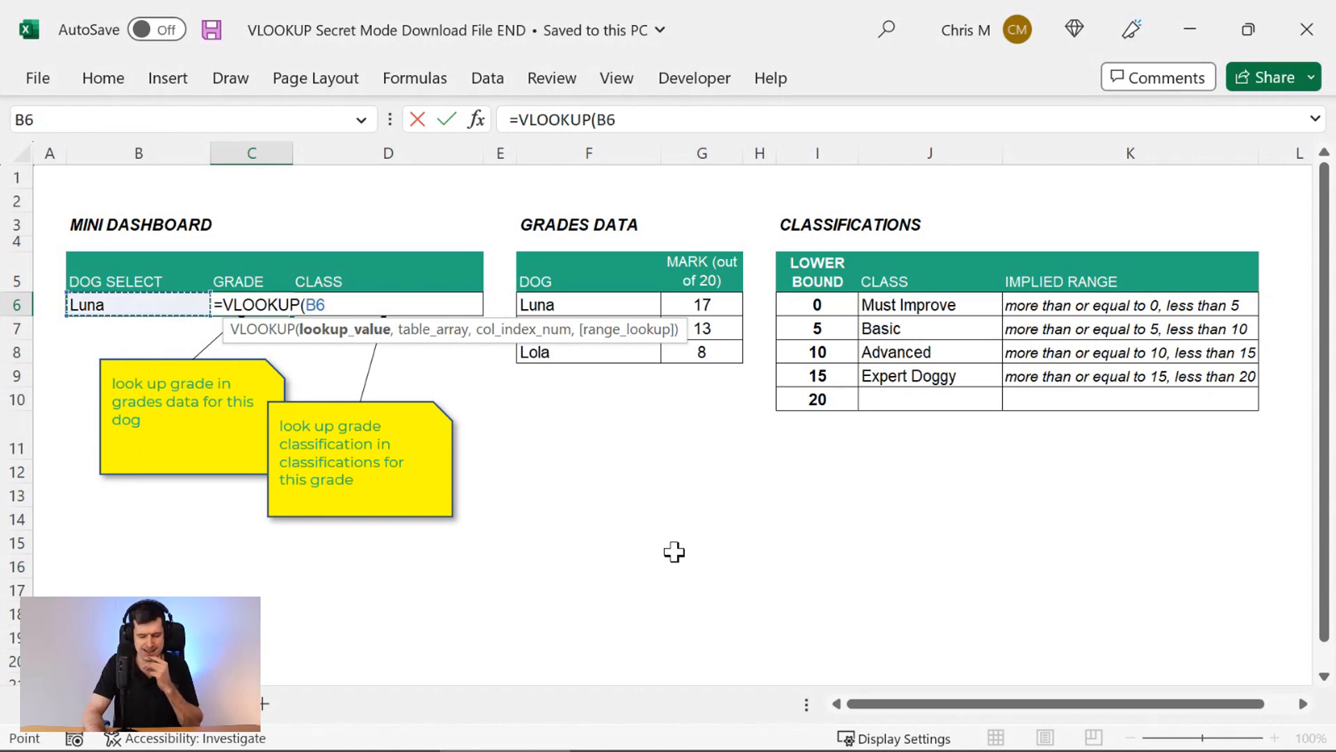
{"action": "left_click", "coordinate": [500, 305]}
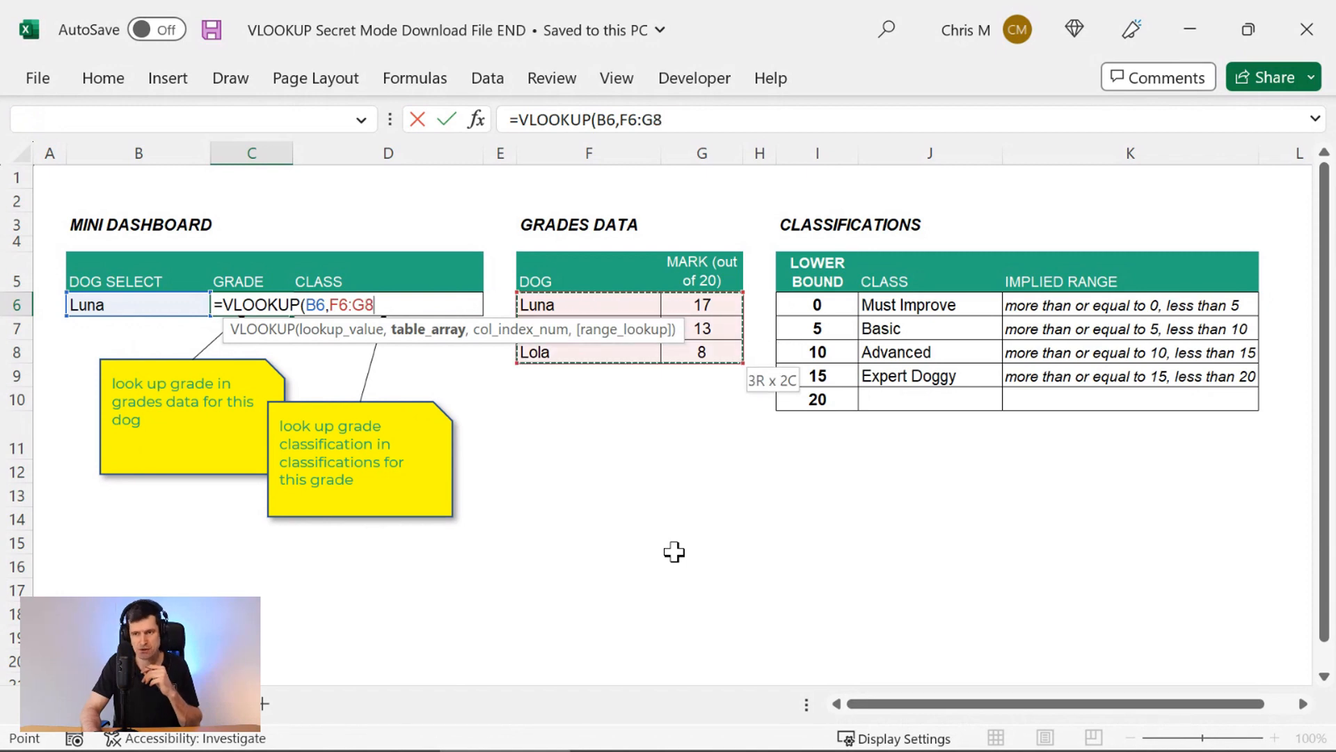
{"action": "type", "text": ","}
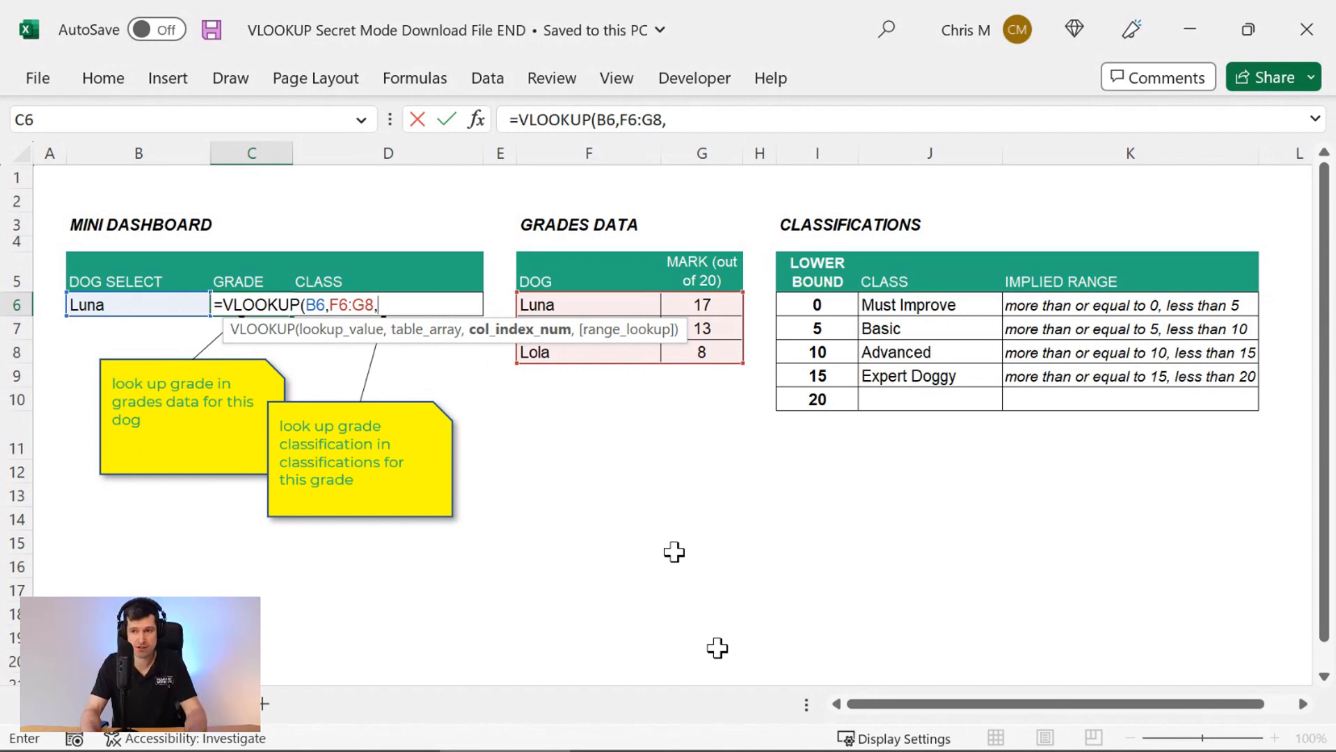
{"action": "type", "text": "2"}
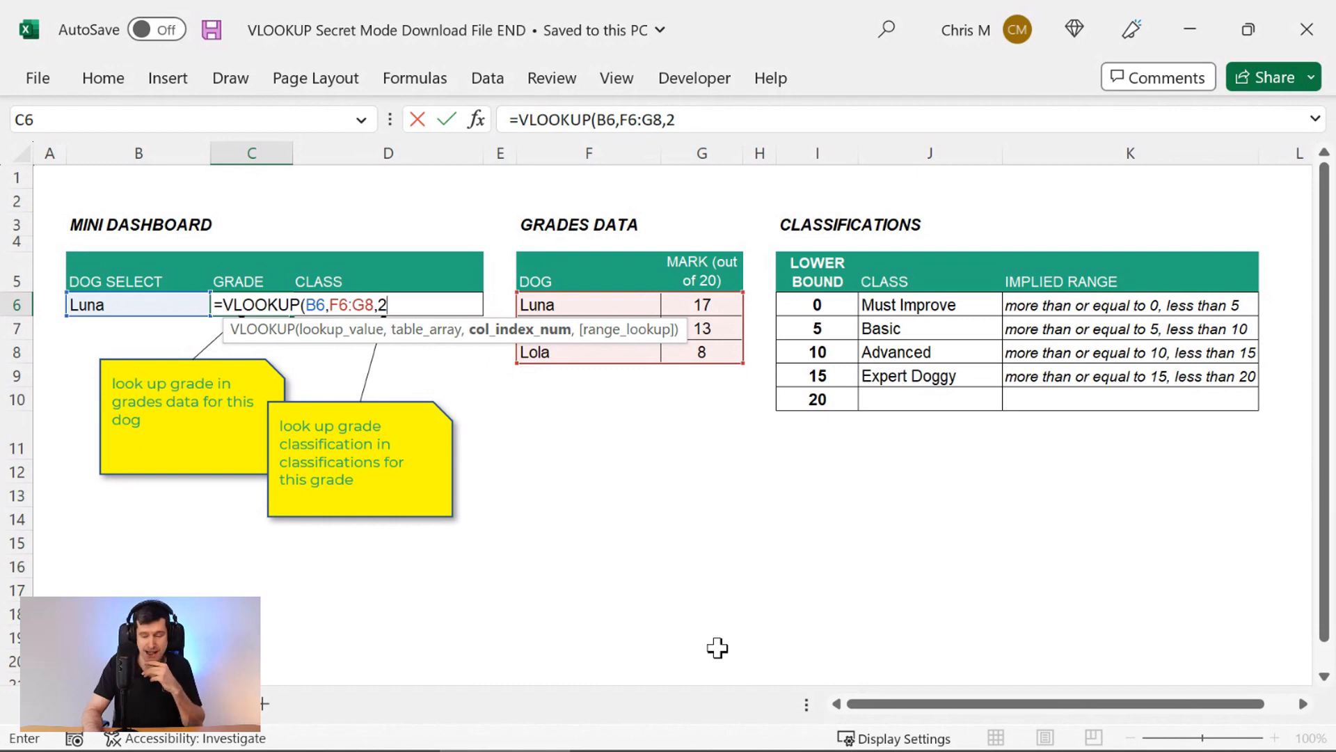
{"action": "type", "text": ","}
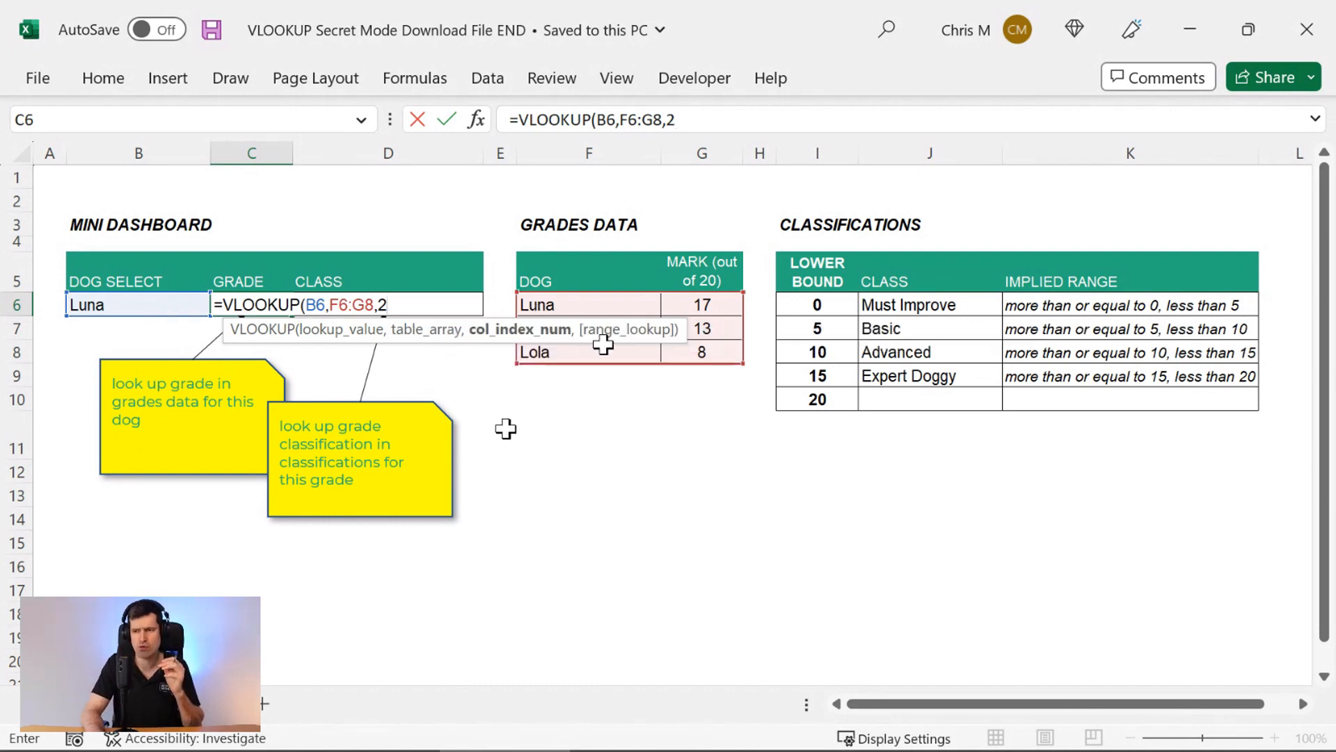
Finish the grade VLOOKUP with exact match (0) so Luna's grade returns 17
{"action": "type", "text": ","}
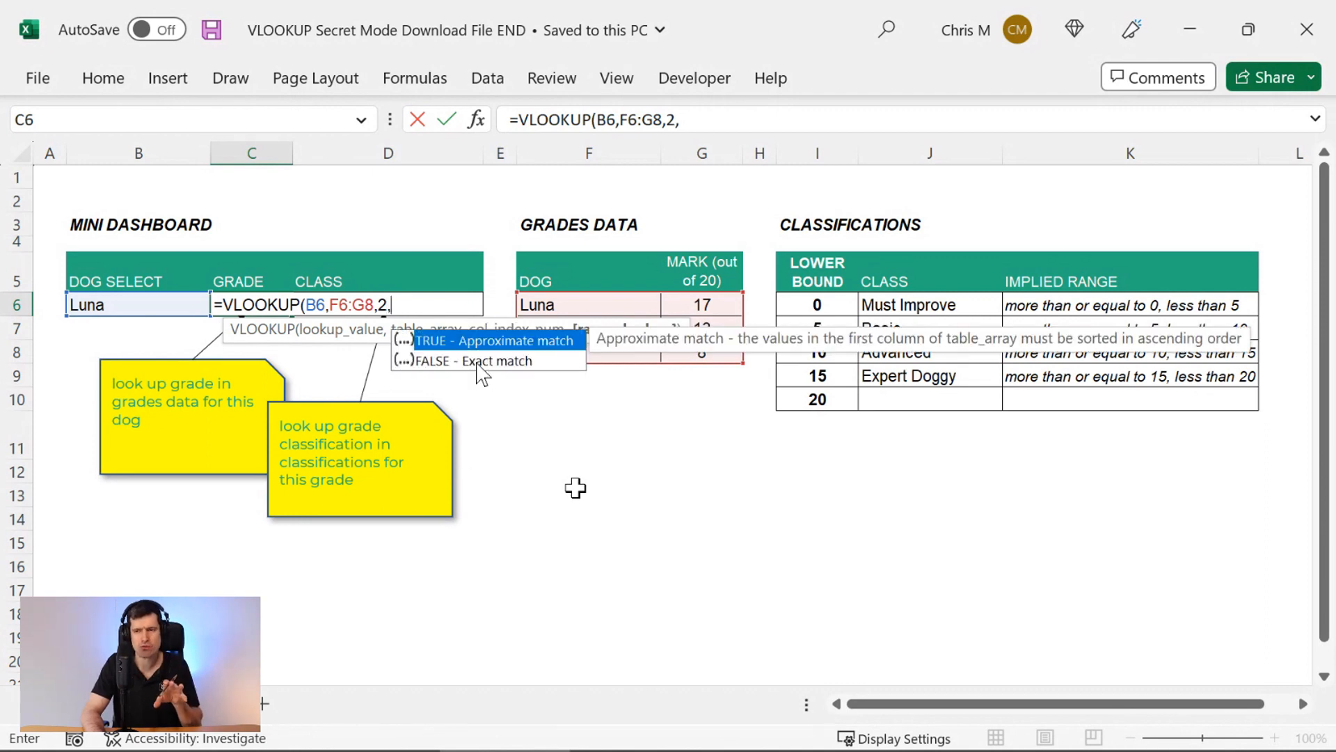
{"action": "mouse_move", "coordinate": [544, 381]}
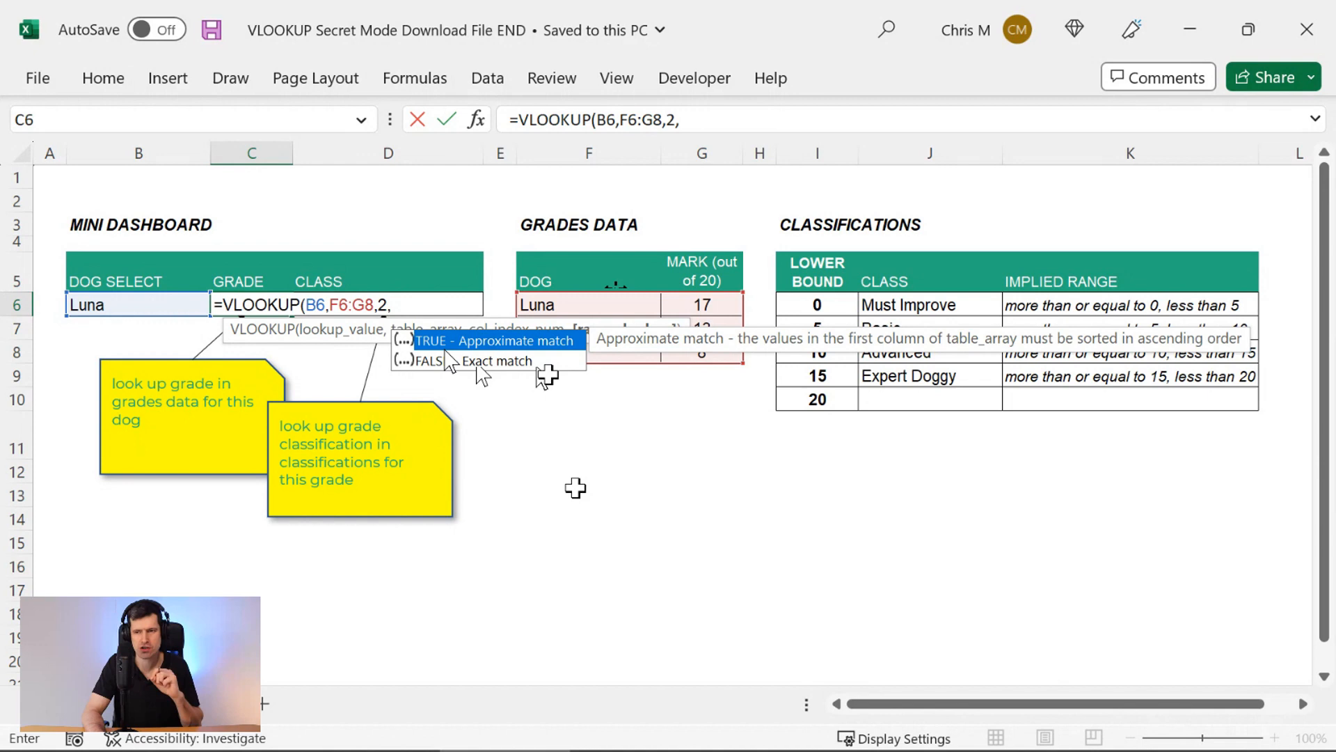
{"action": "type", "text": "0)"}
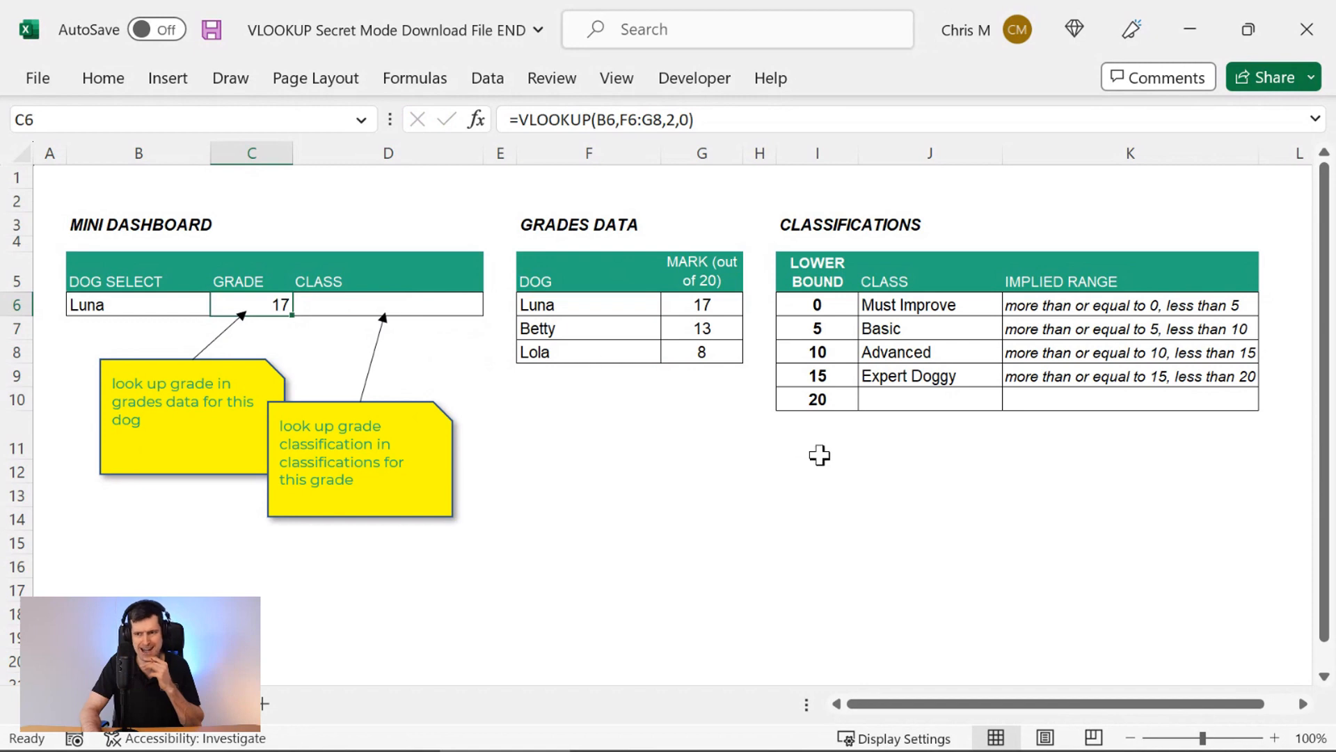
Enter Betty in B6 so the grade lookup updates to 13
{"action": "left_click", "coordinate": [137, 305]}
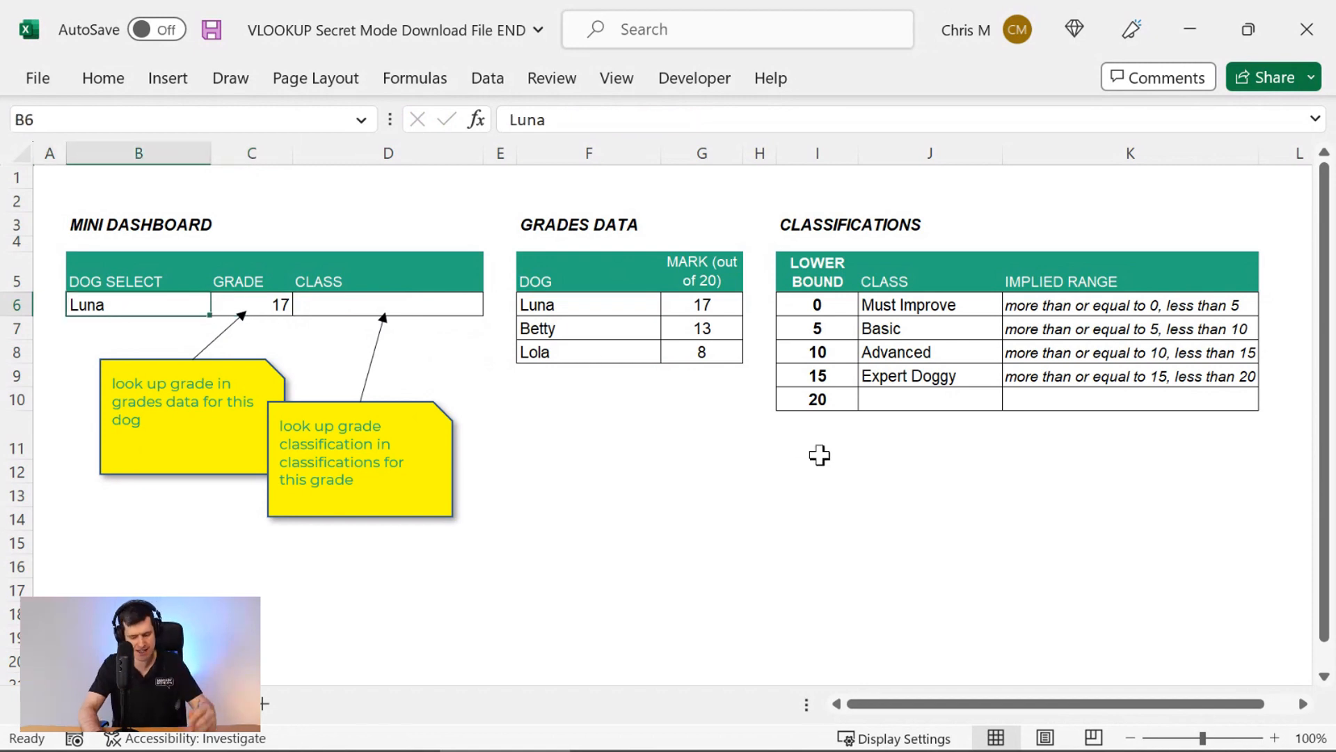
{"action": "type", "text": "Betty"}
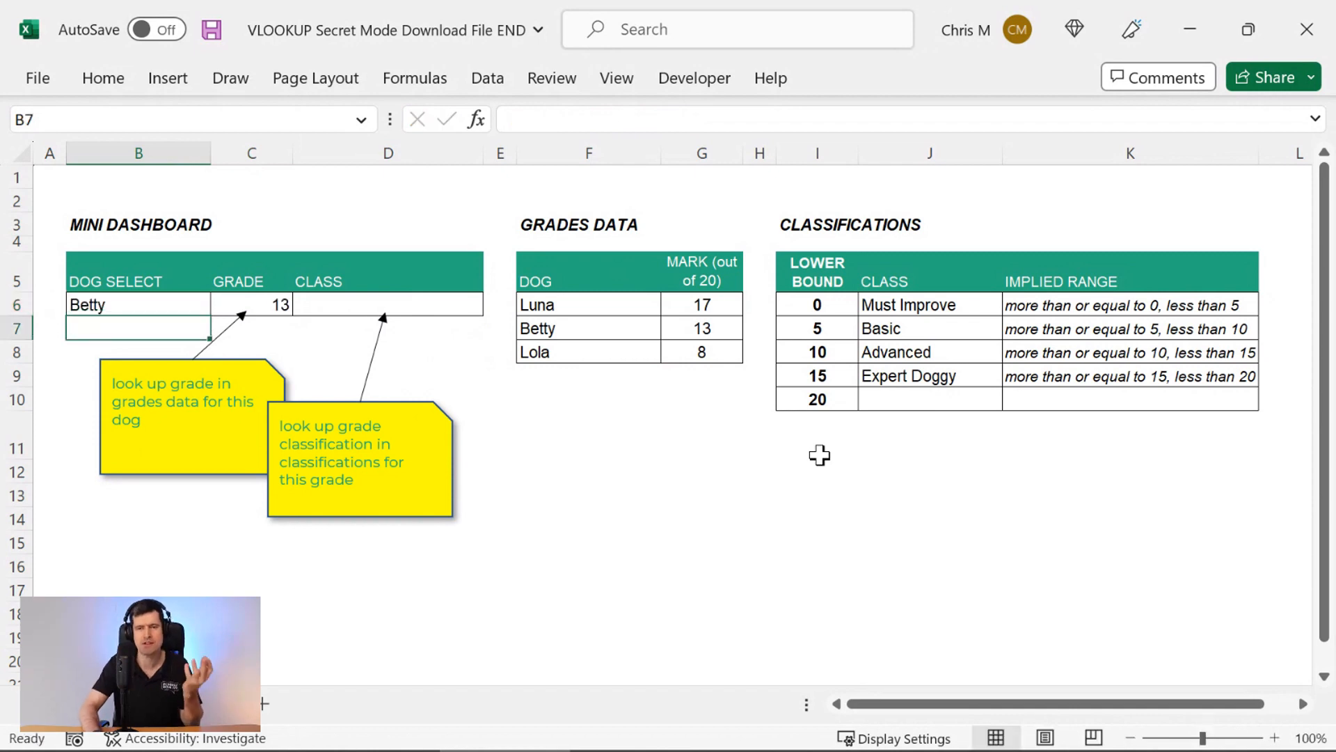
{"action": "left_click", "coordinate": [138, 305]}
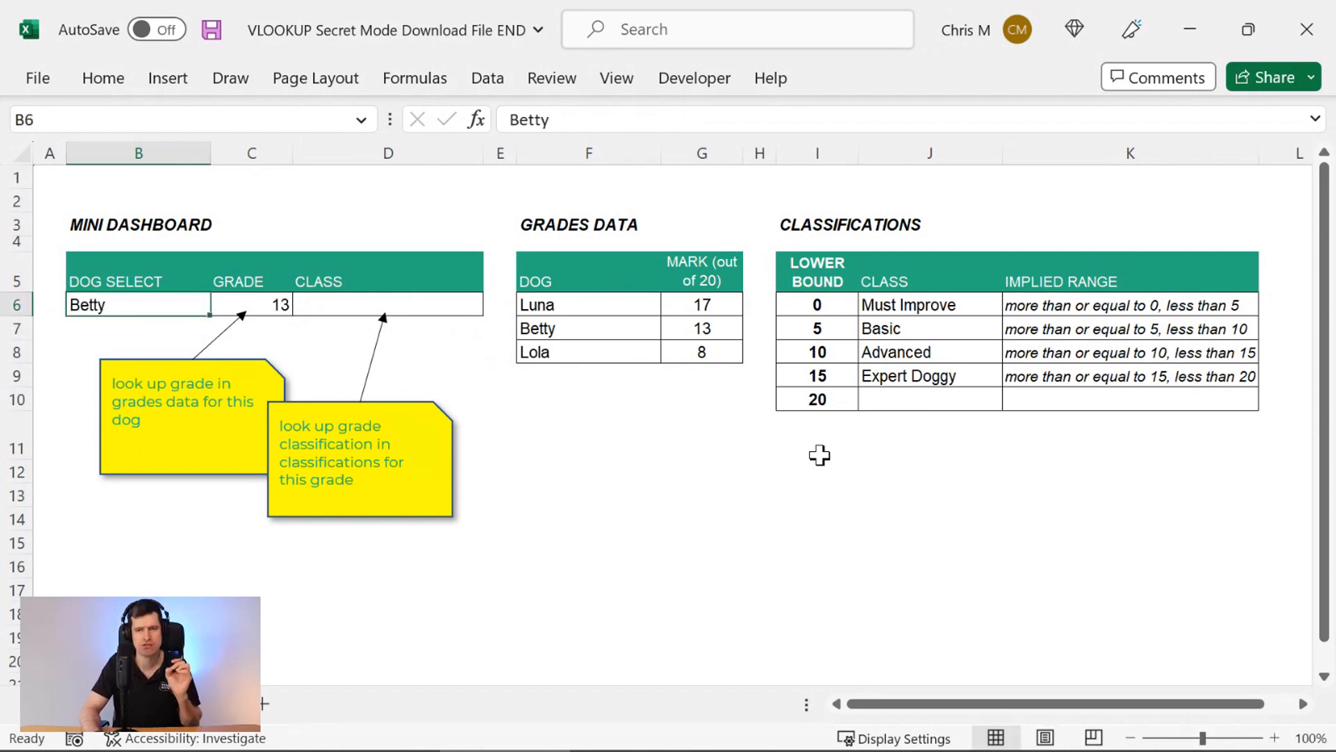
{"action": "mouse_move", "coordinate": [984, 510]}
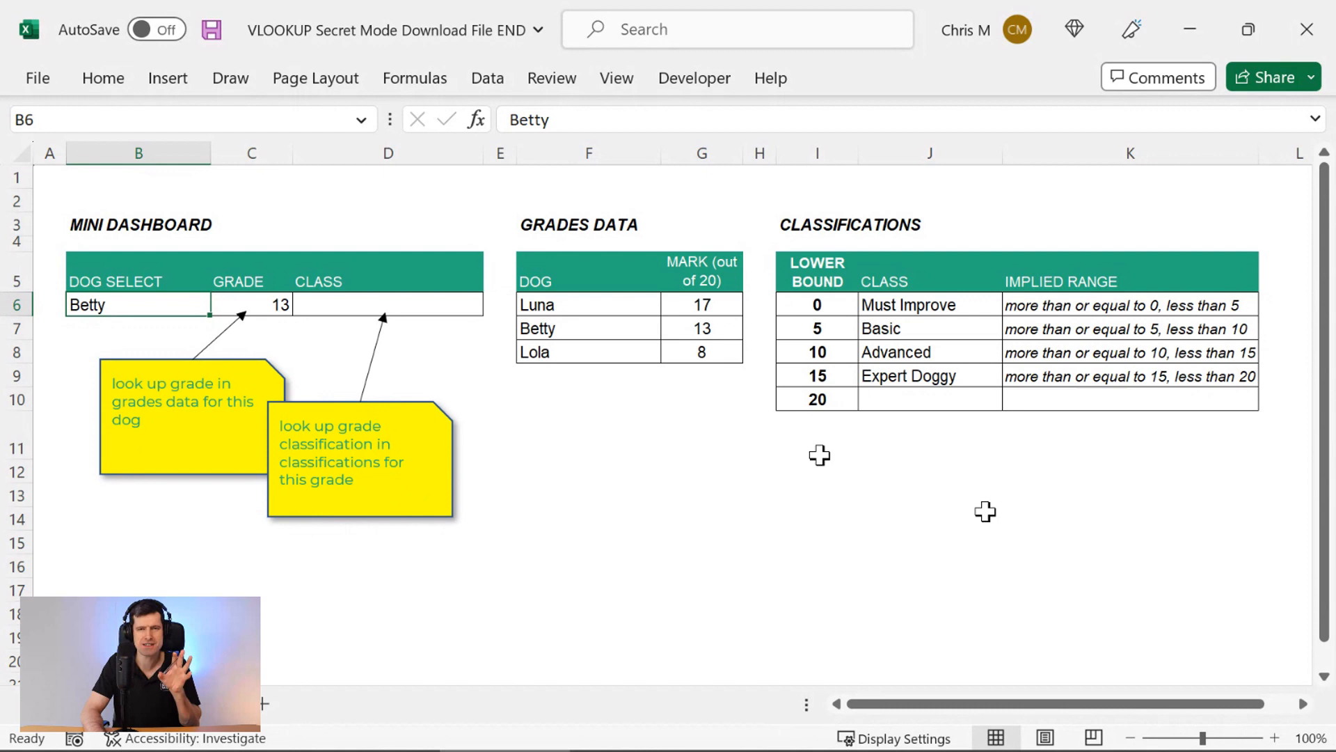
{"action": "mouse_move", "coordinate": [393, 499]}
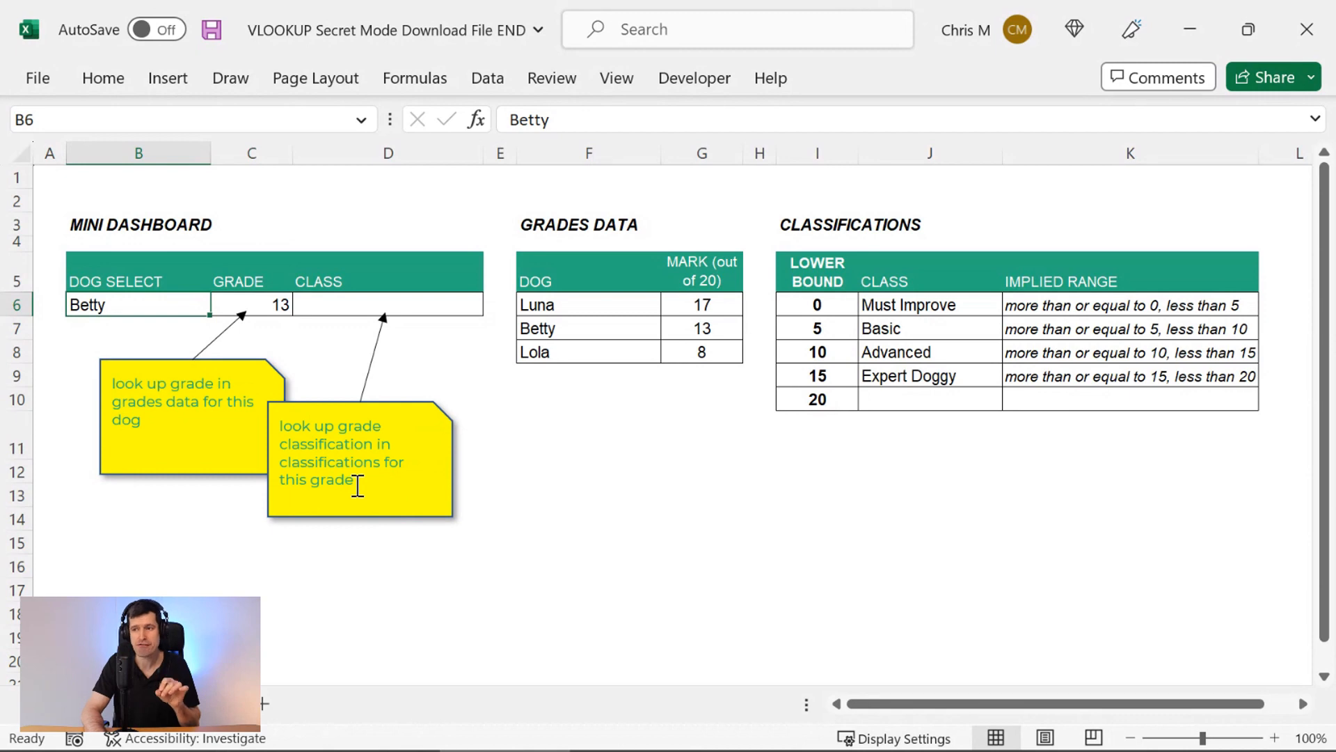
{"action": "mouse_move", "coordinate": [819, 457]}
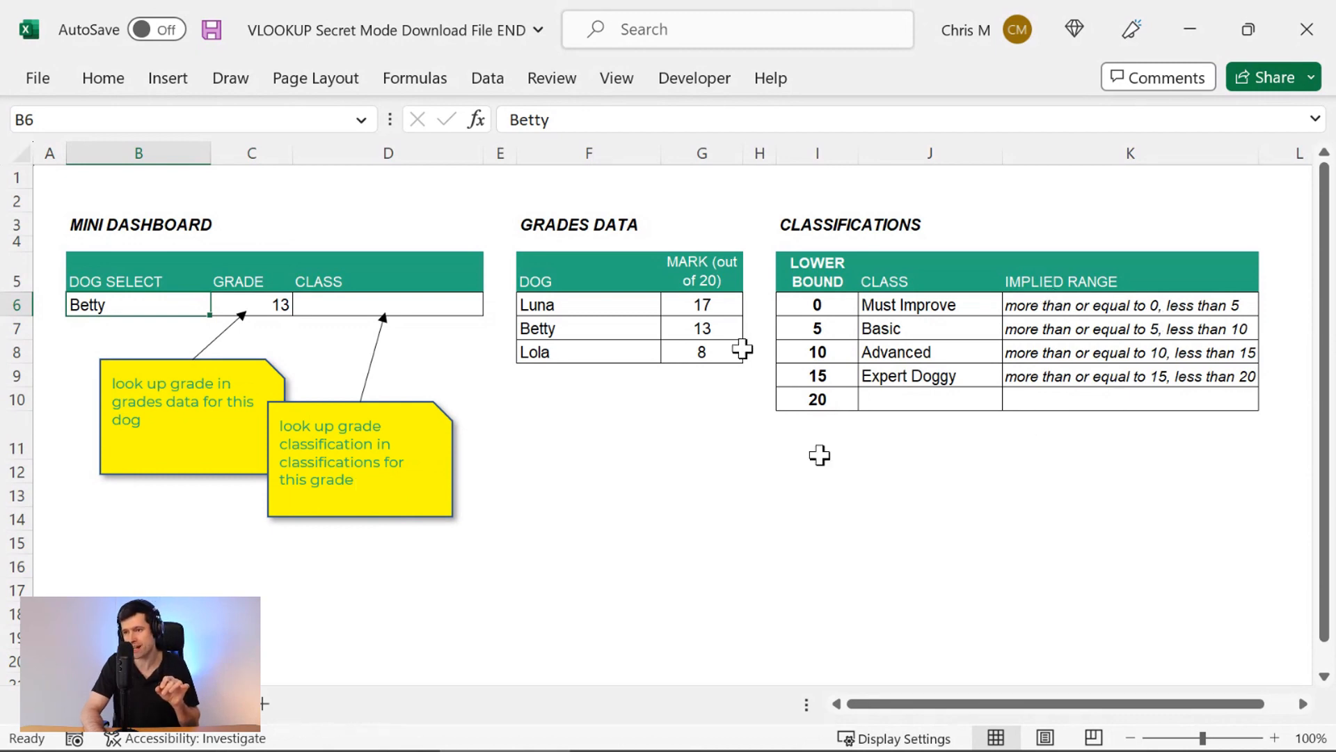
{"action": "mouse_move", "coordinate": [837, 301]}
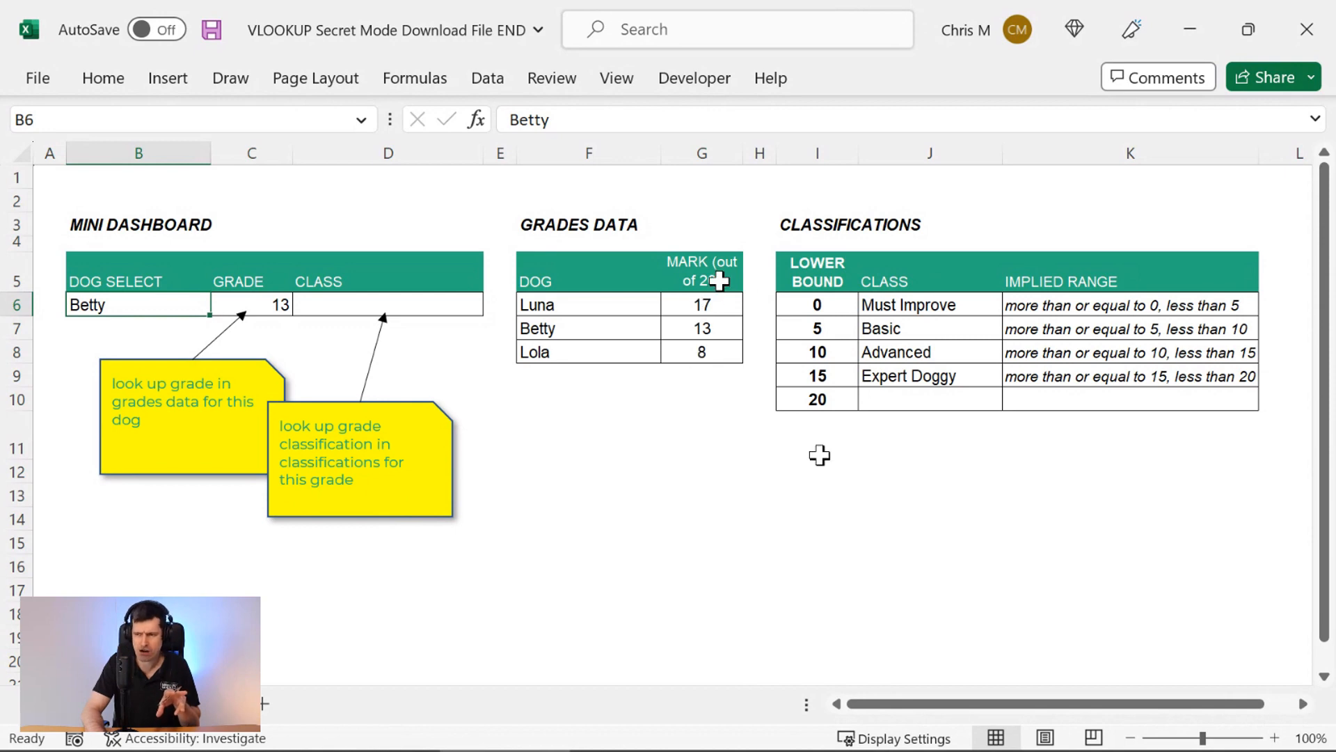
{"action": "mouse_move", "coordinate": [820, 297]}
{"action": "type", "text": "=VLOOKUP(C6"}
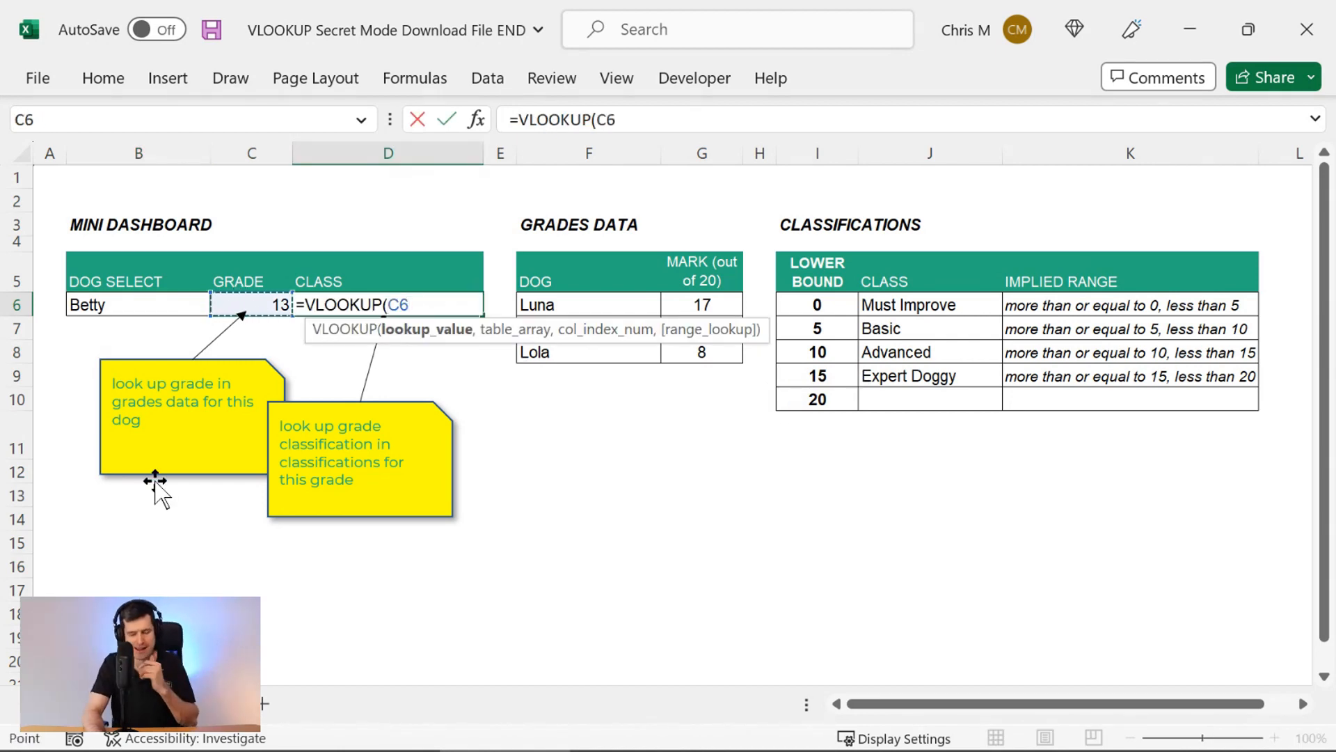
Complete D6 as =VLOOKUP(C6,I6:K10,2,1) with approximate match so grade 13 shows Advanced
{"action": "type", "text": ","}
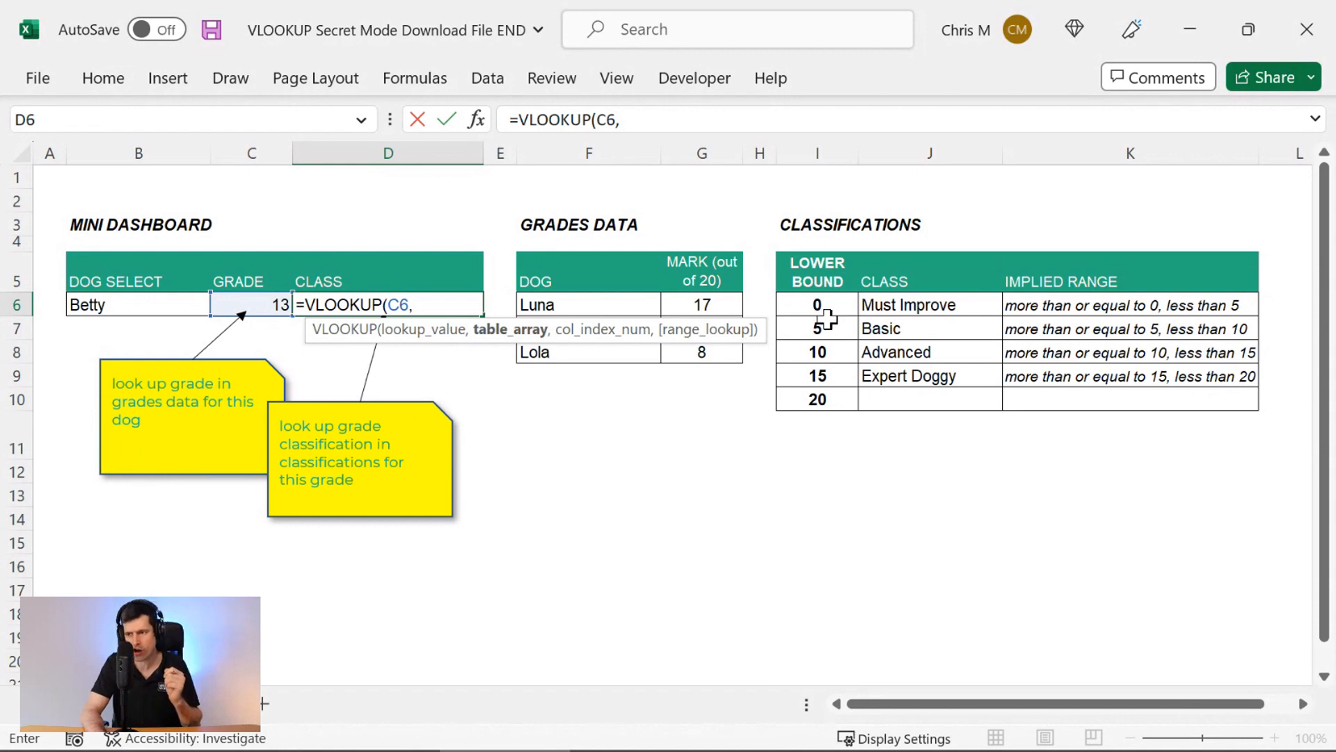
{"action": "left_click", "coordinate": [817, 305]}
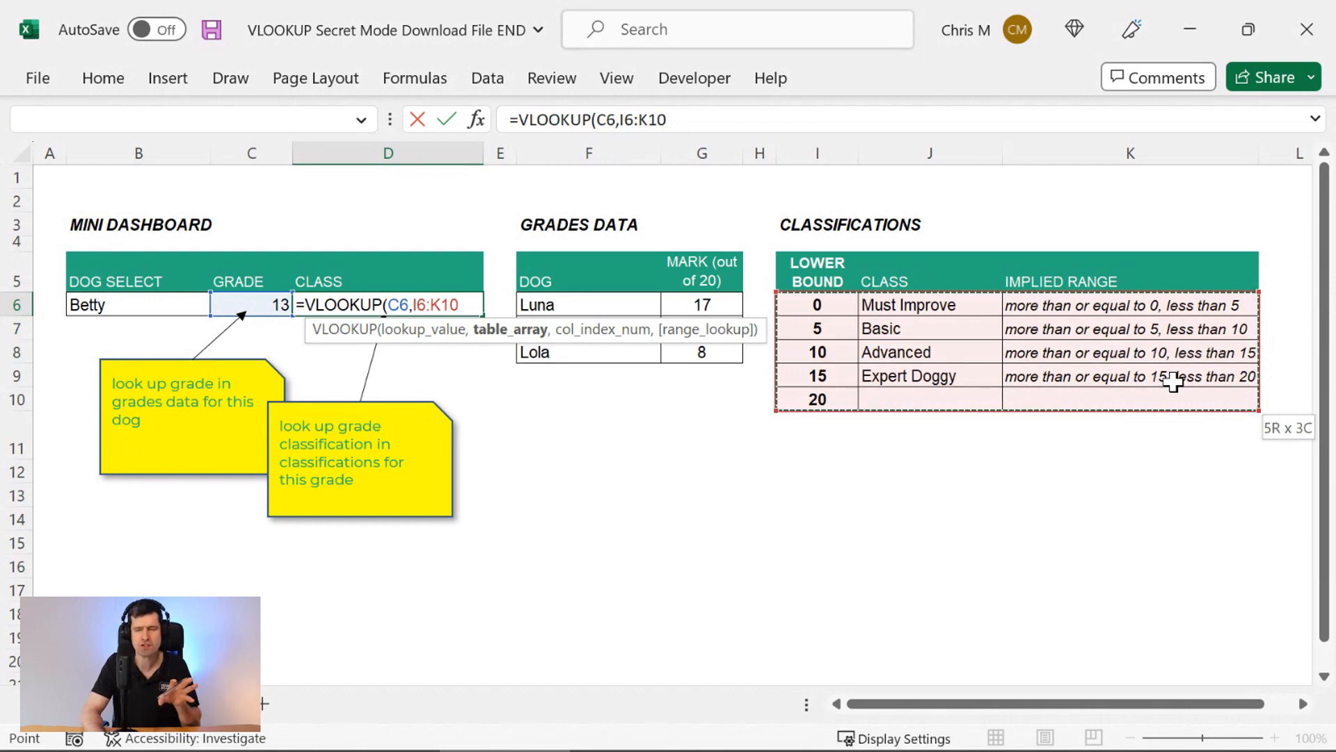
{"action": "mouse_move", "coordinate": [835, 318]}
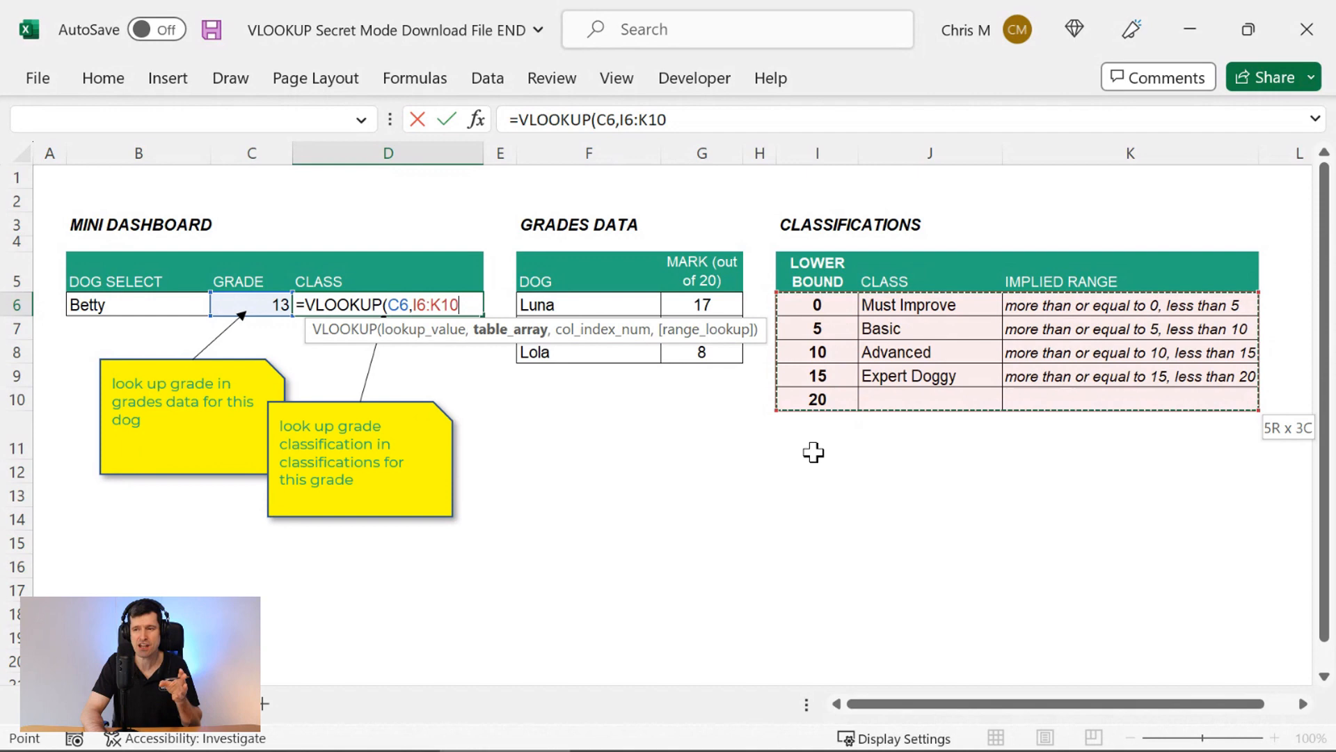
{"action": "mouse_move", "coordinate": [831, 333]}
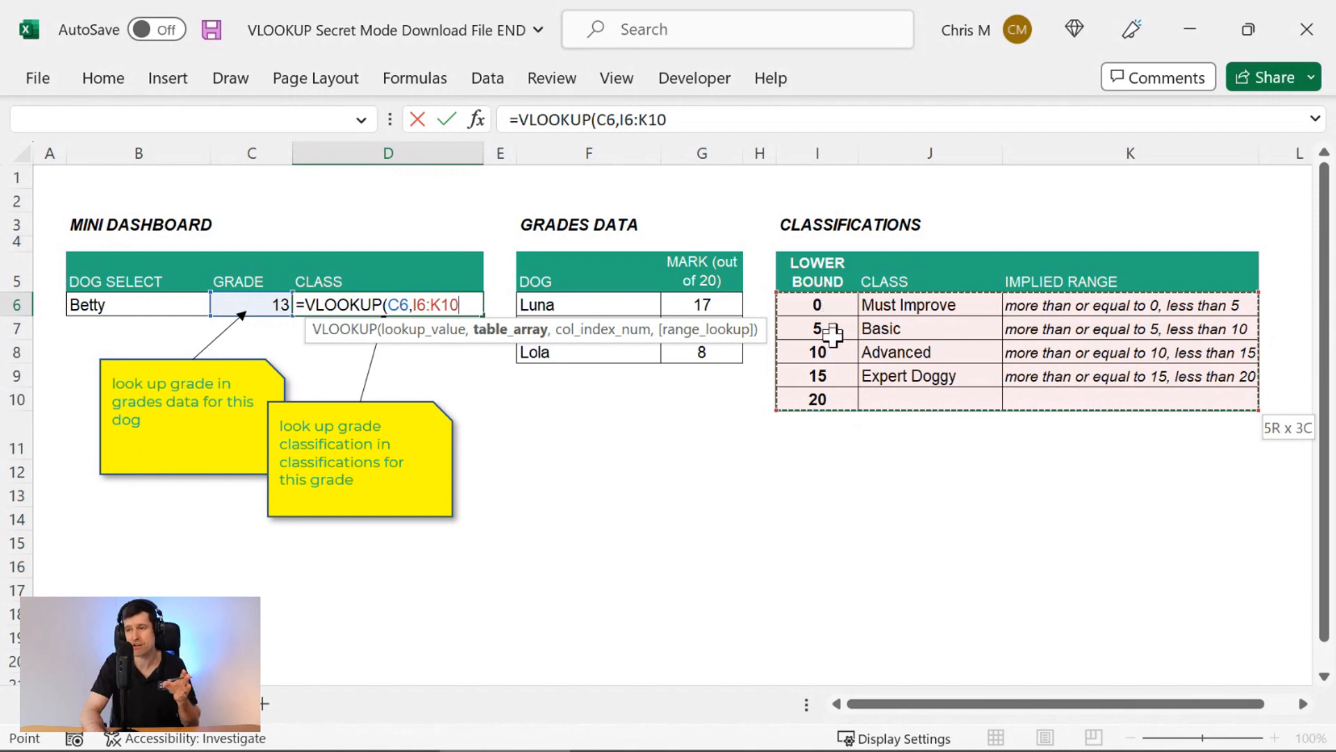
{"action": "mouse_move", "coordinate": [844, 260]}
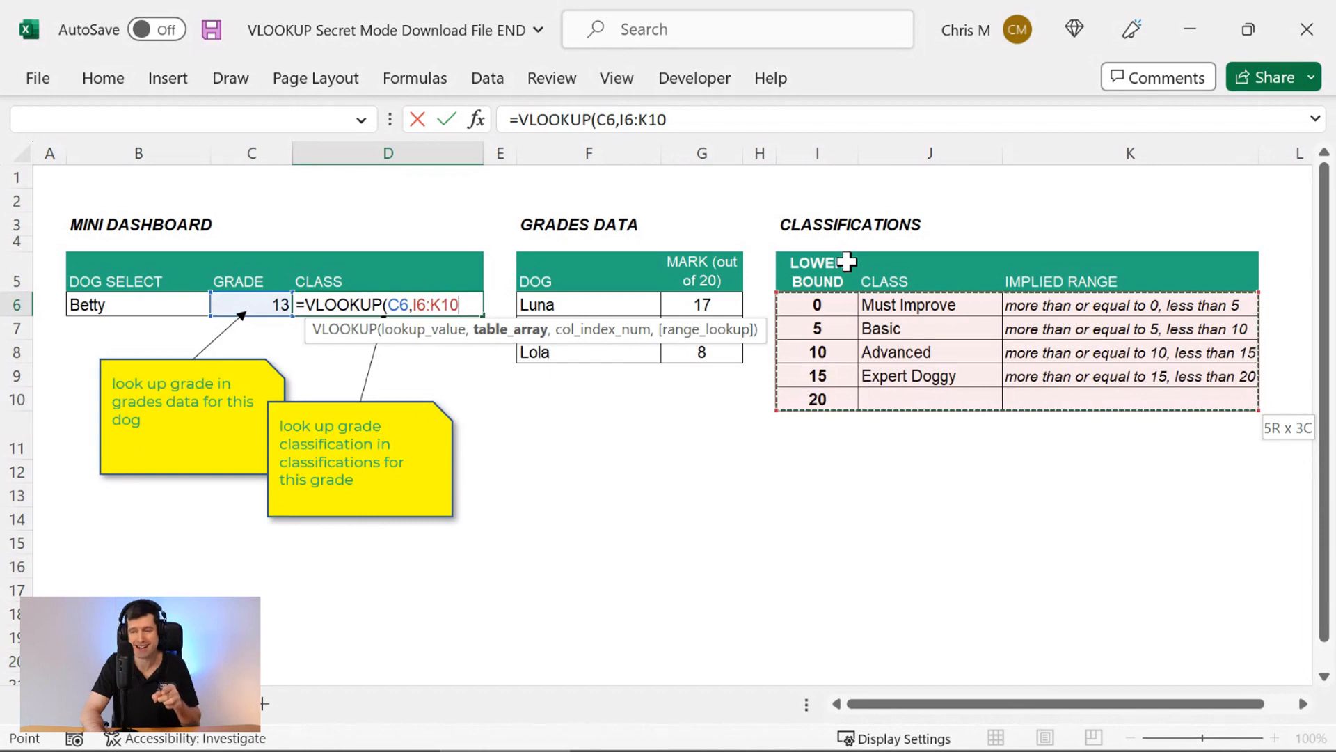
{"action": "mouse_move", "coordinate": [784, 345]}
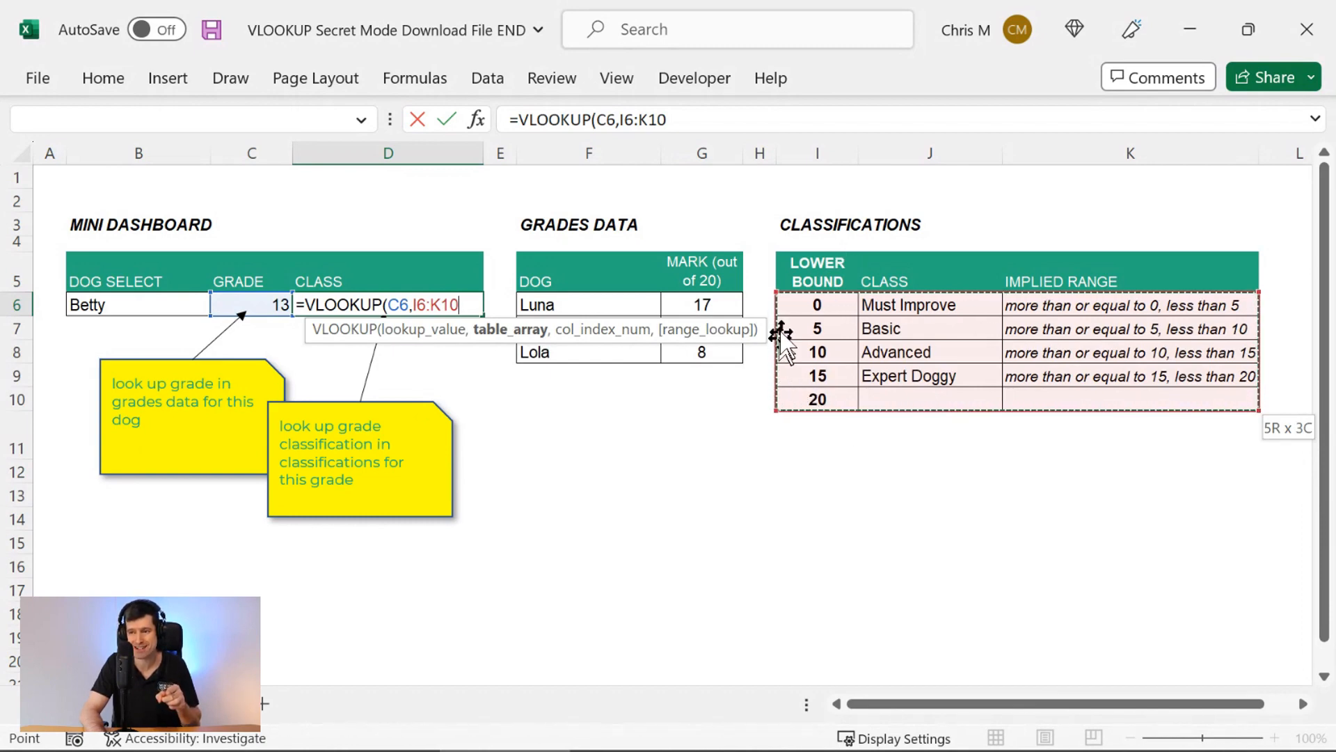
{"action": "mouse_move", "coordinate": [818, 435]}
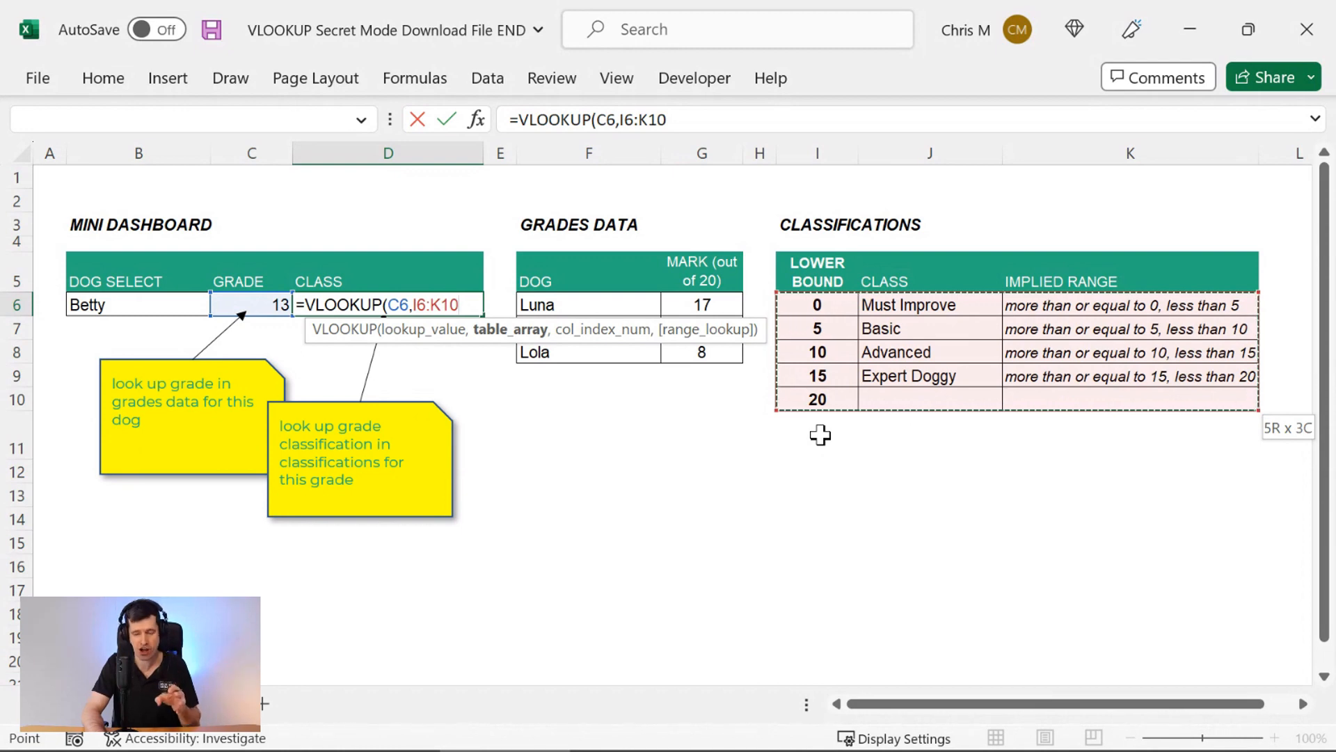
{"action": "type", "text": ","}
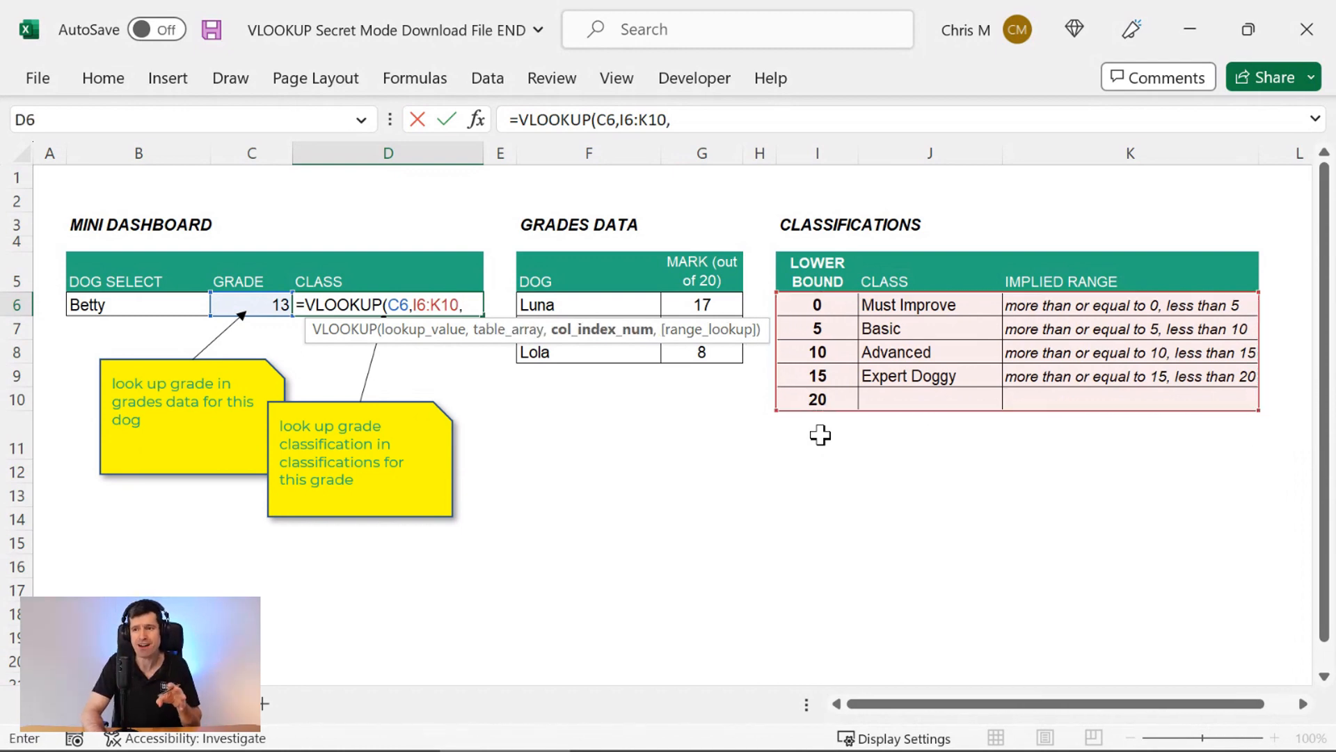
{"action": "mouse_move", "coordinate": [593, 389]}
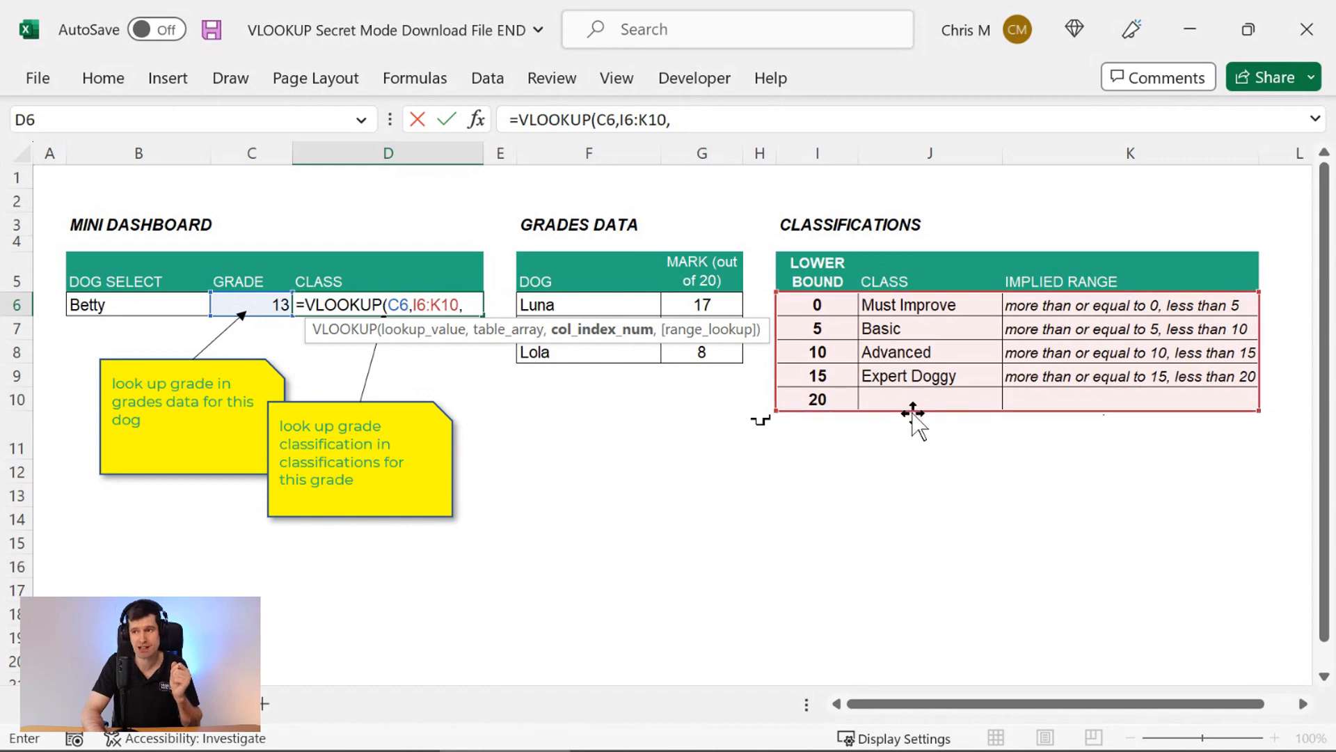
{"action": "mouse_move", "coordinate": [810, 418]}
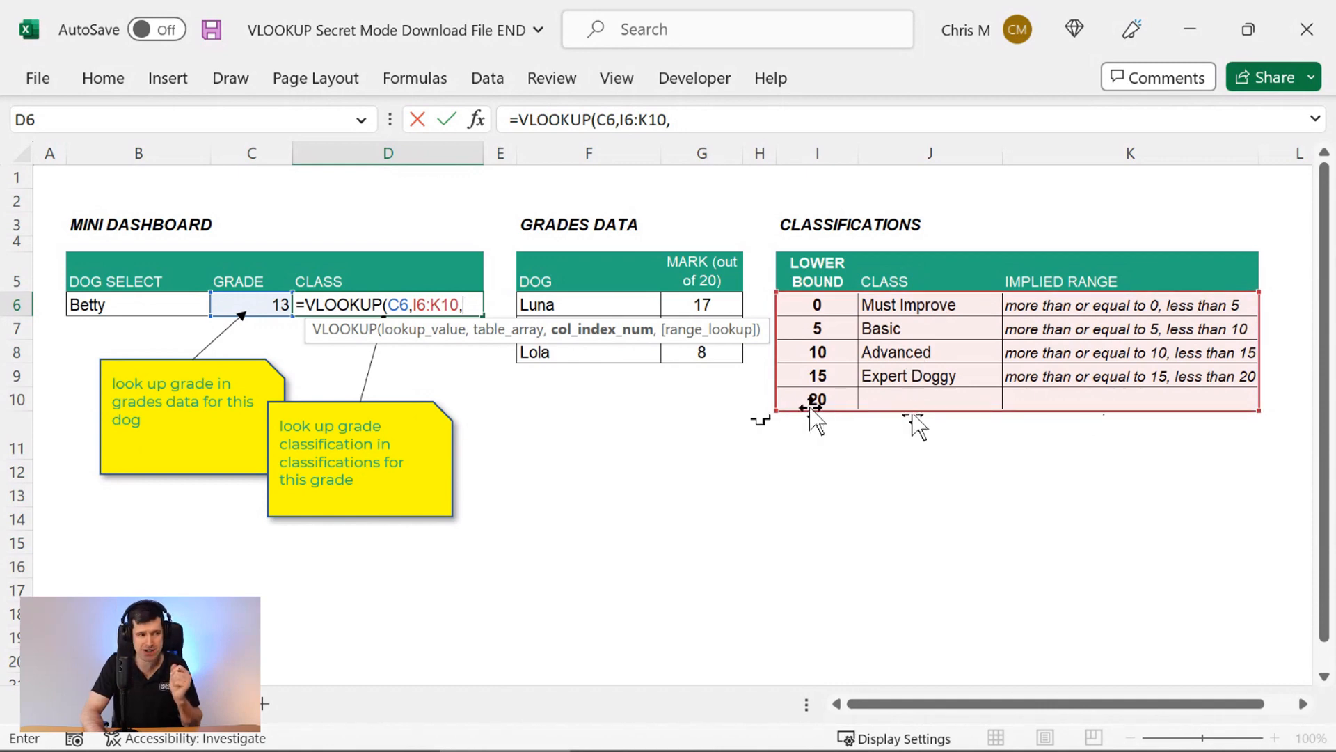
{"action": "mouse_move", "coordinate": [498, 341]}
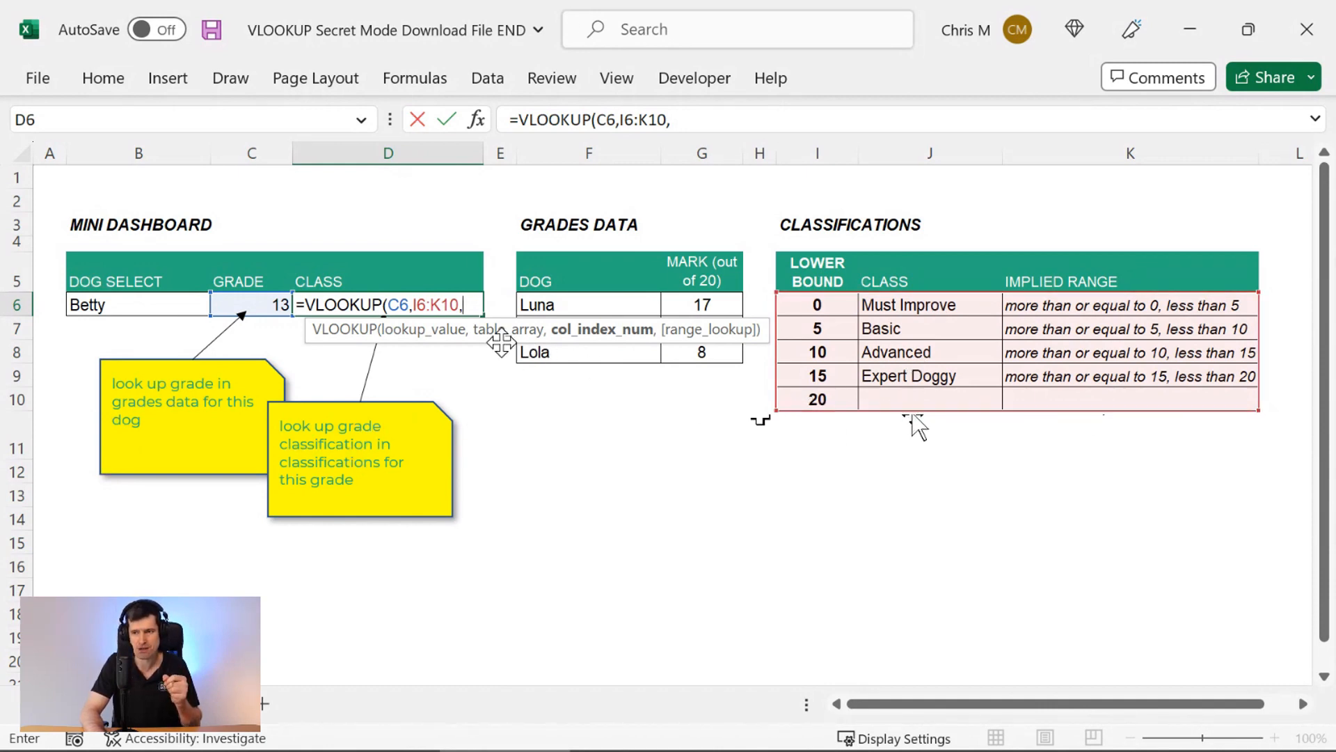
{"action": "type", "text": "2"}
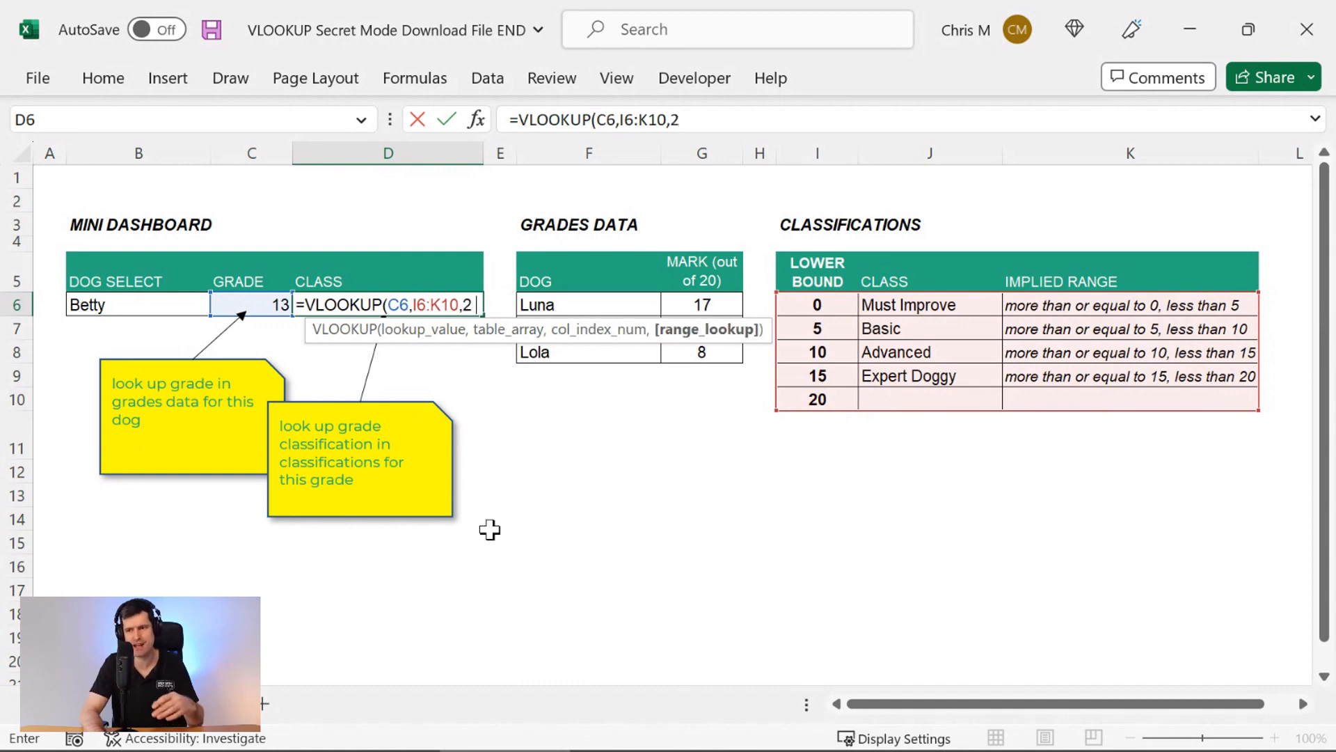
{"action": "type", "text": ","}
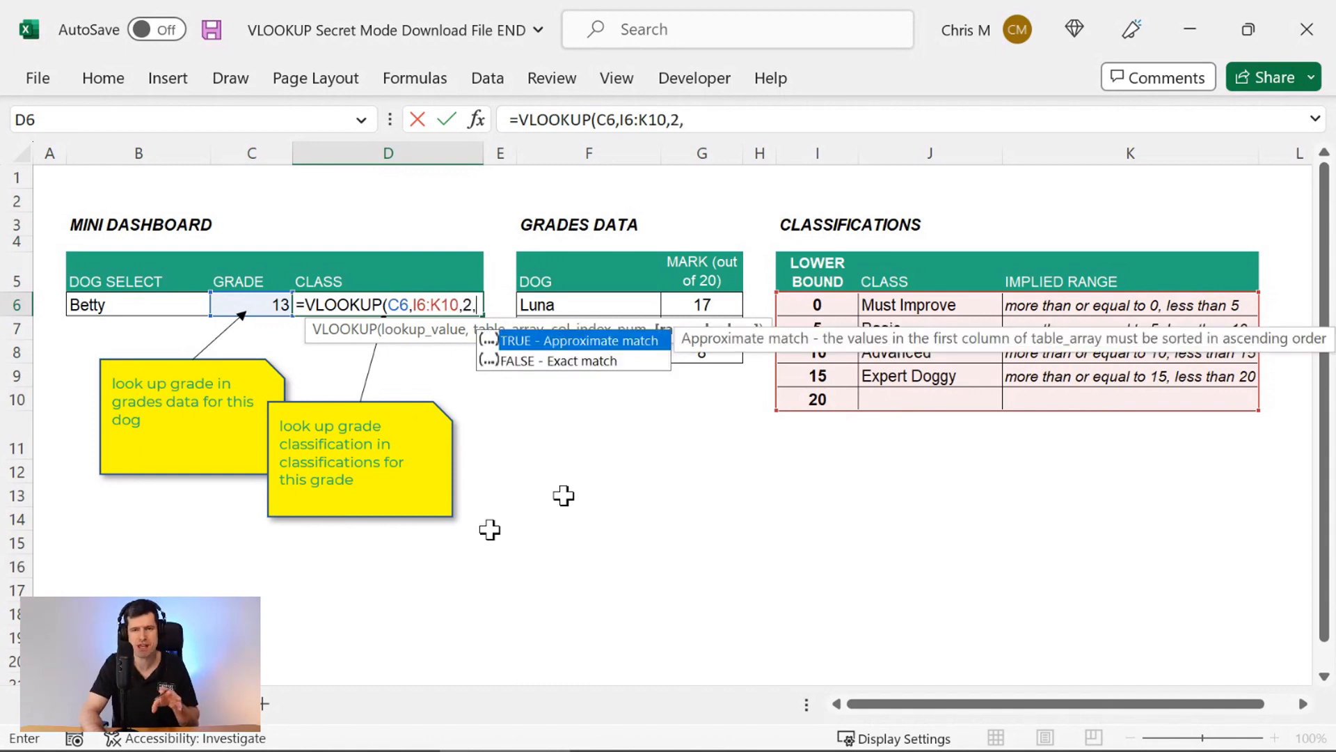
{"action": "mouse_move", "coordinate": [631, 518]}
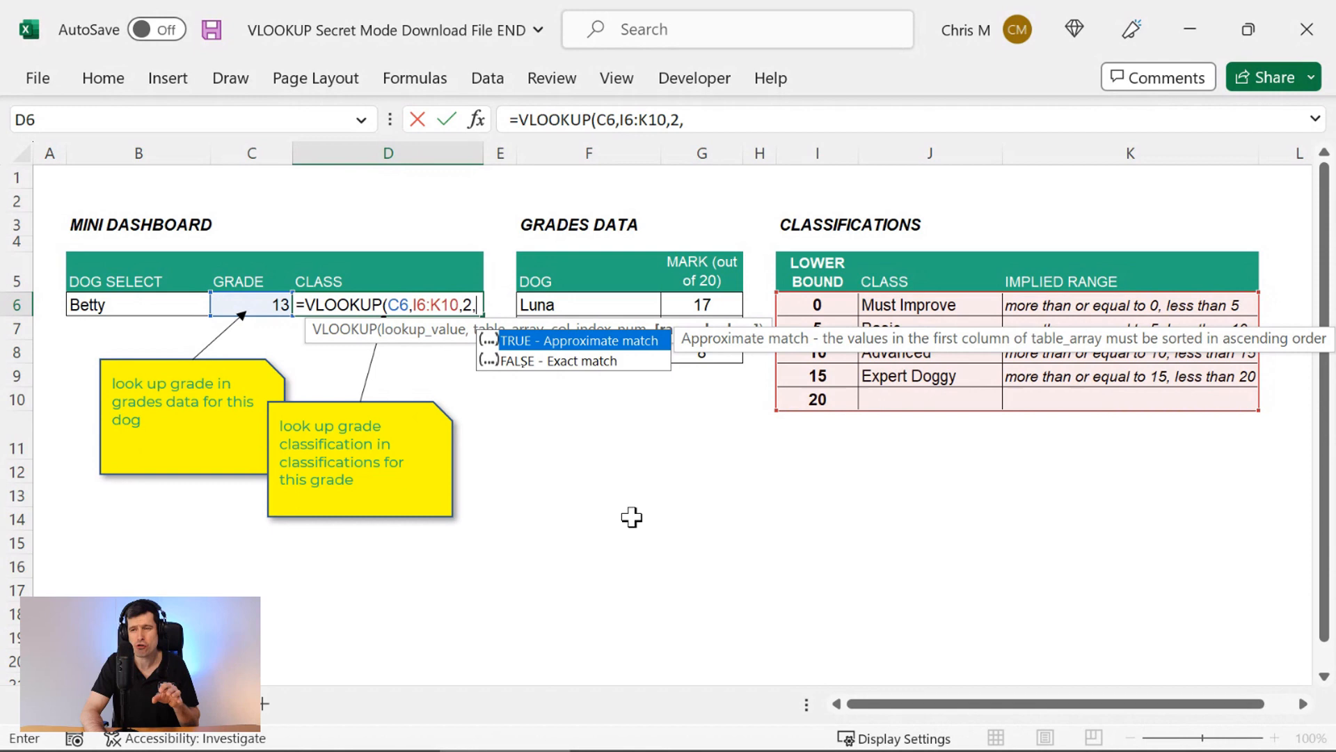
{"action": "type", "text": "1)"}
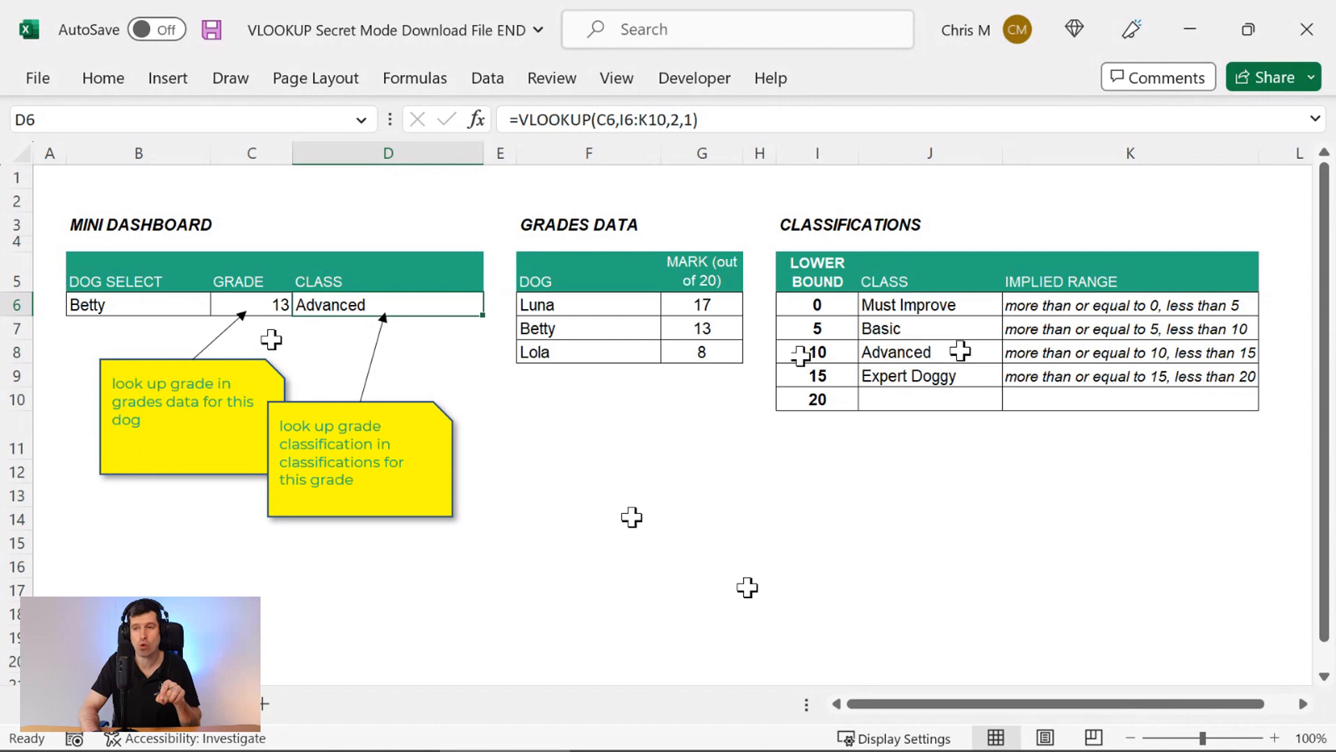
Enter test grade 0 in C6 and check the class against the first band's lower bound
{"action": "left_click", "coordinate": [251, 304]}
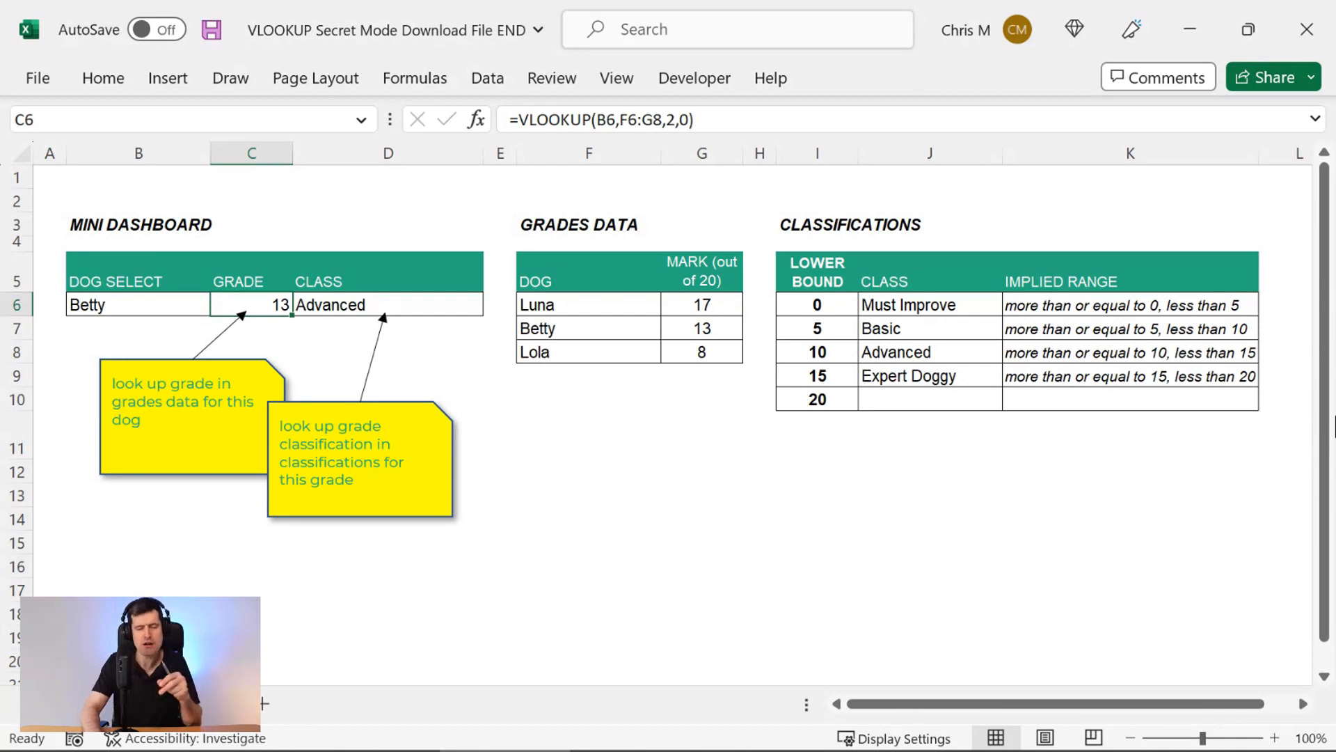
{"action": "type", "text": "0"}
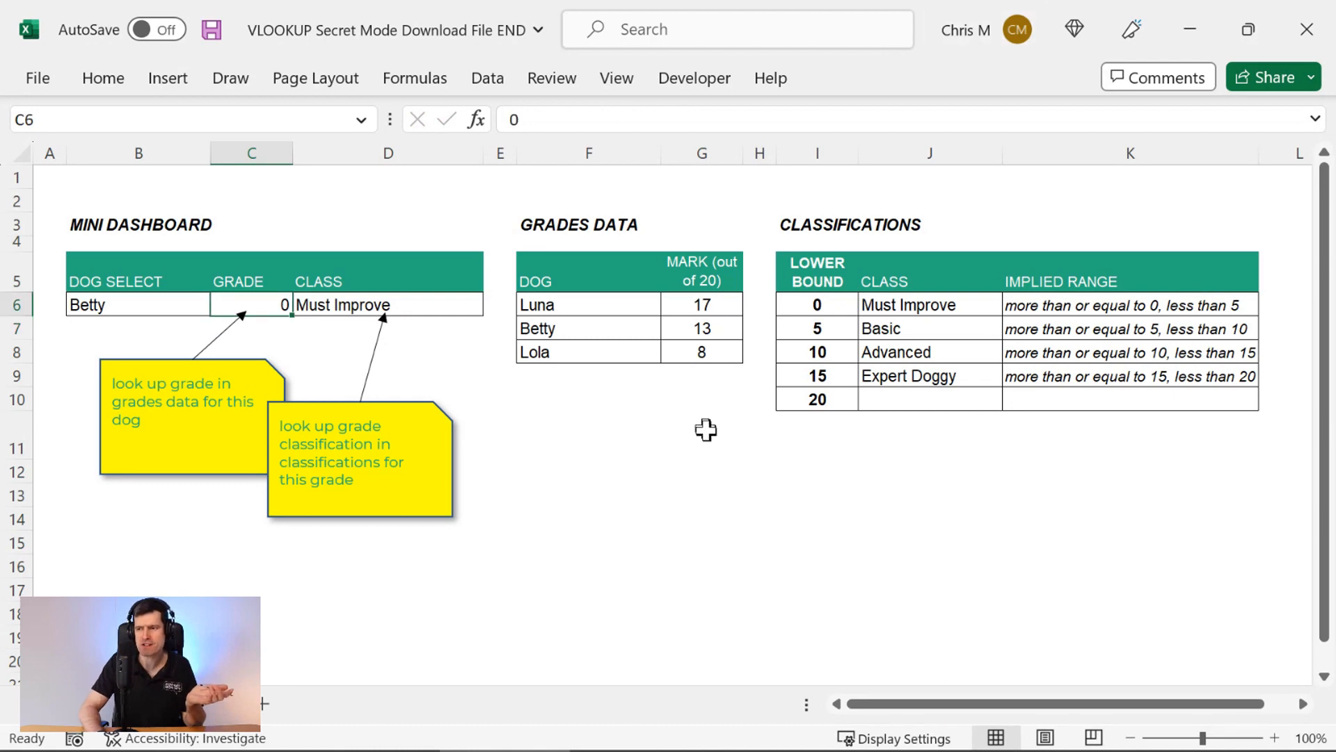
{"action": "left_click", "coordinate": [816, 305]}
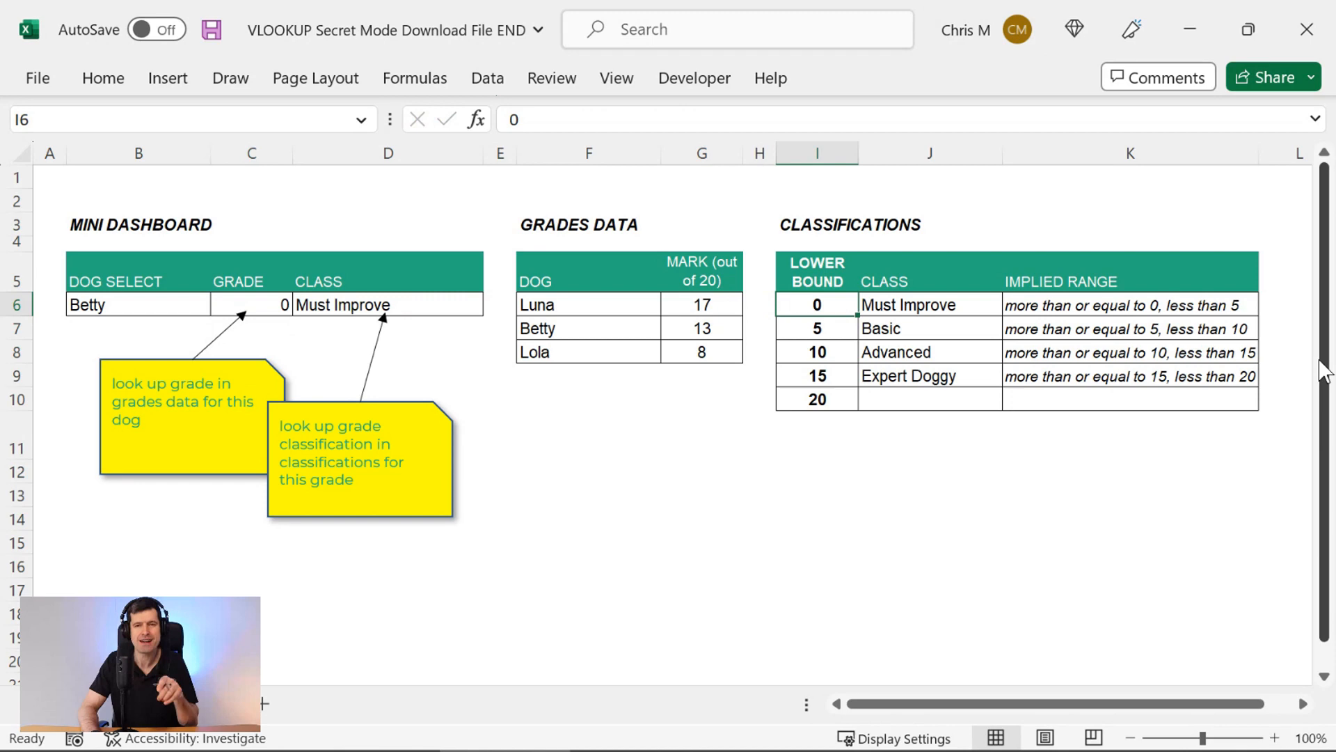
{"action": "left_click", "coordinate": [588, 304]}
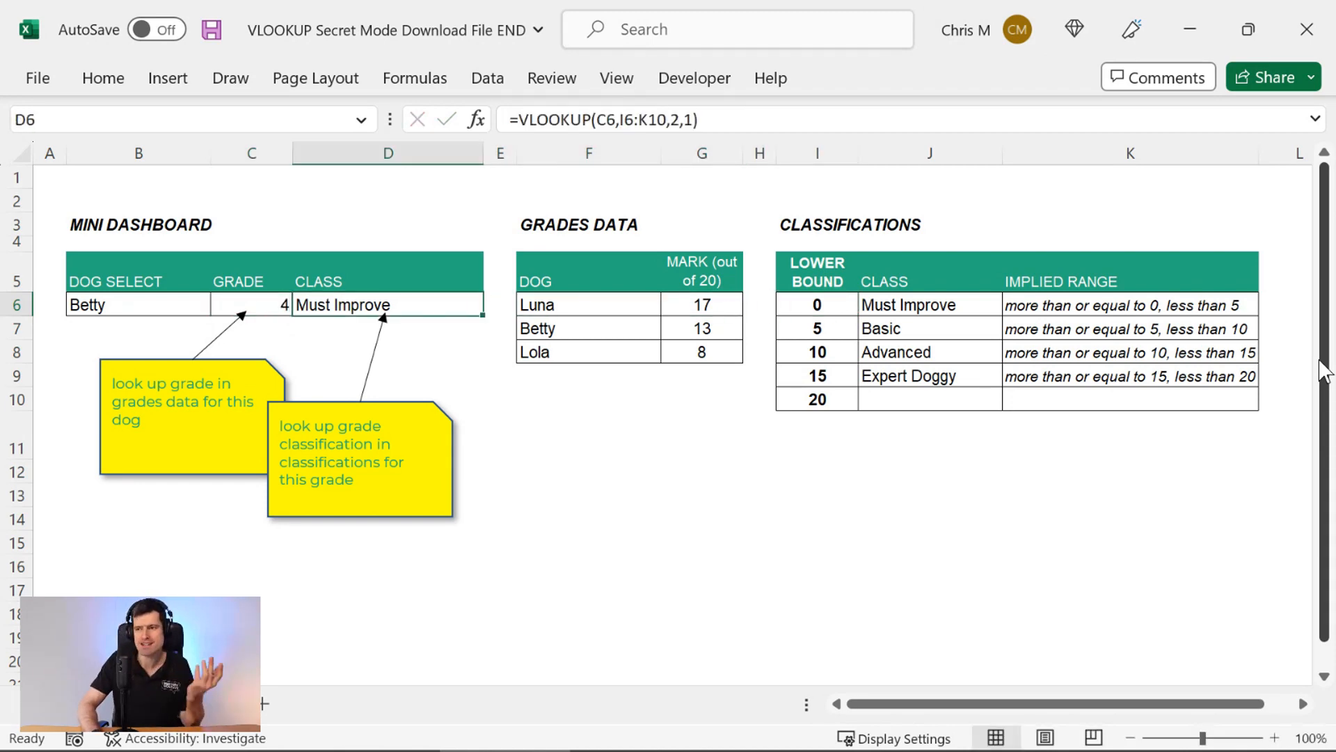
{"action": "left_click", "coordinate": [818, 305]}
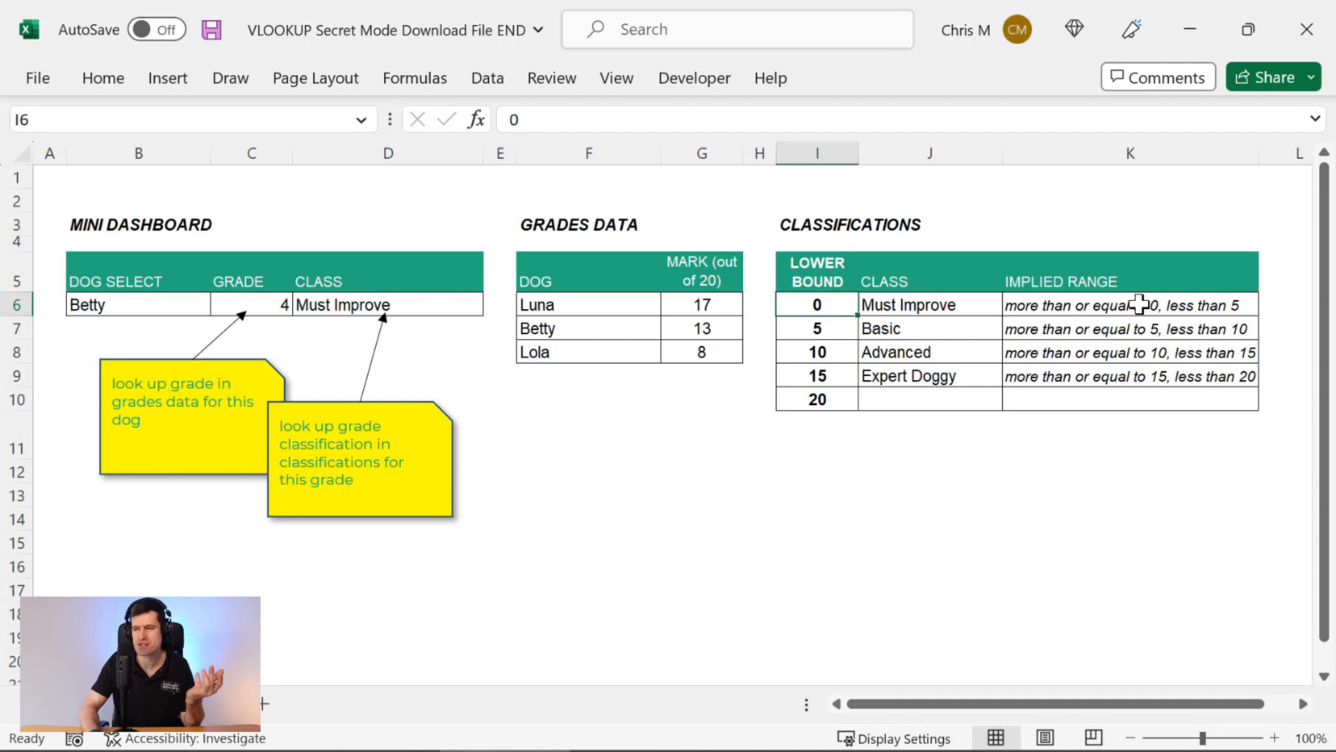
Try further test grades up to 10 in C6, confirming the Basic and Advanced bands apply
{"action": "left_click", "coordinate": [251, 305]}
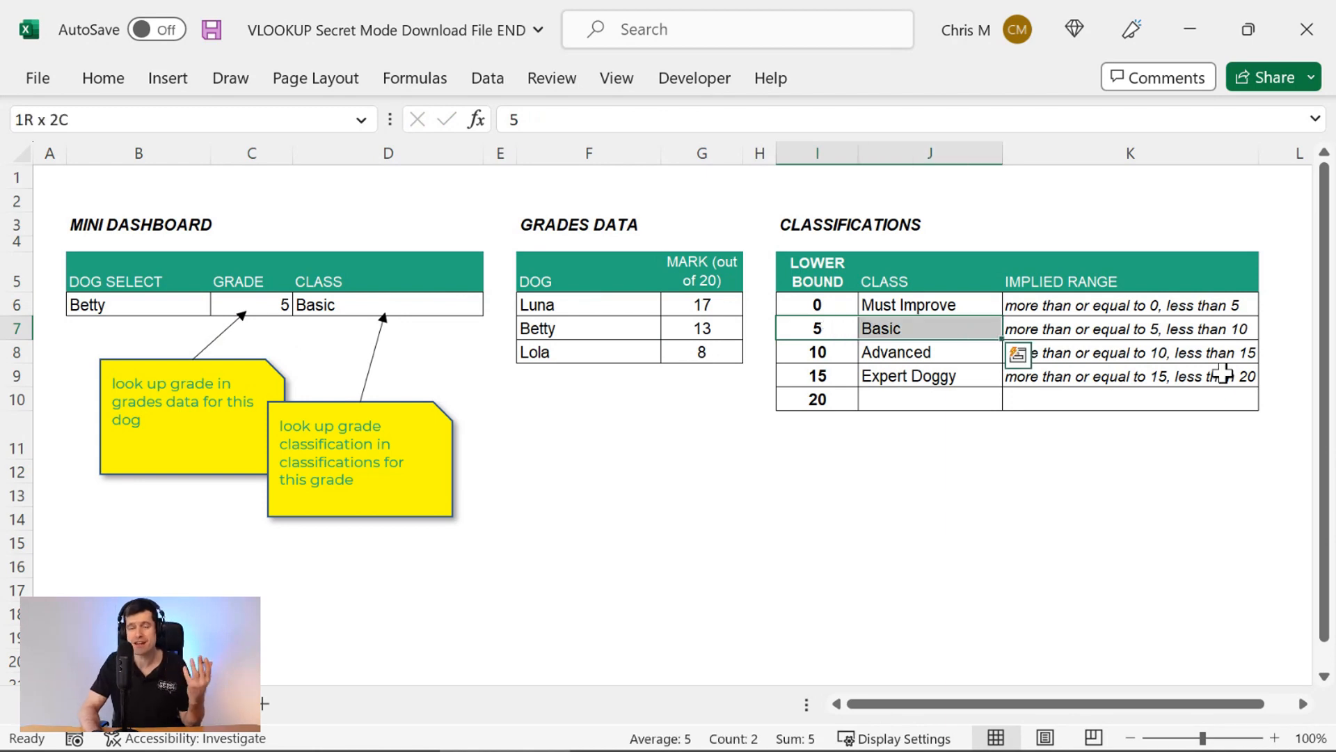
{"action": "left_click", "coordinate": [757, 327]}
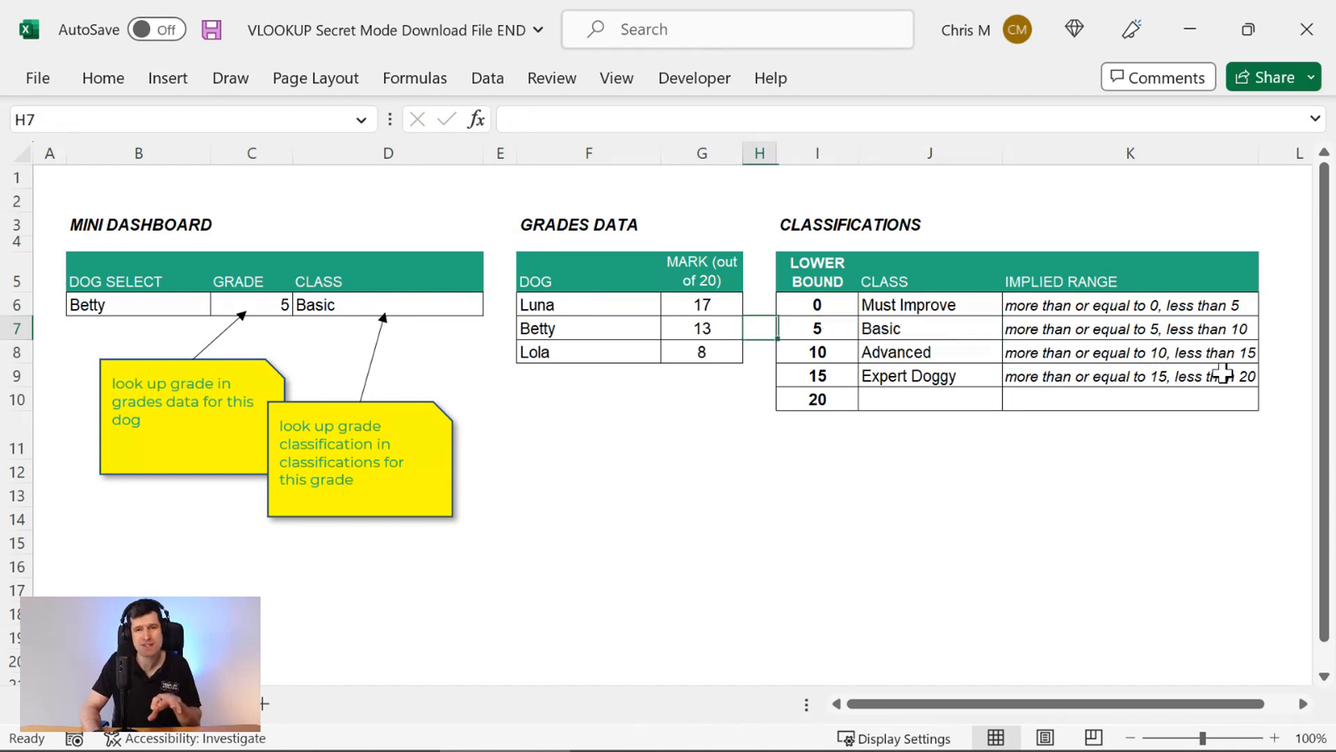
{"action": "left_click", "coordinate": [251, 305]}
{"action": "type", "text": "9"}
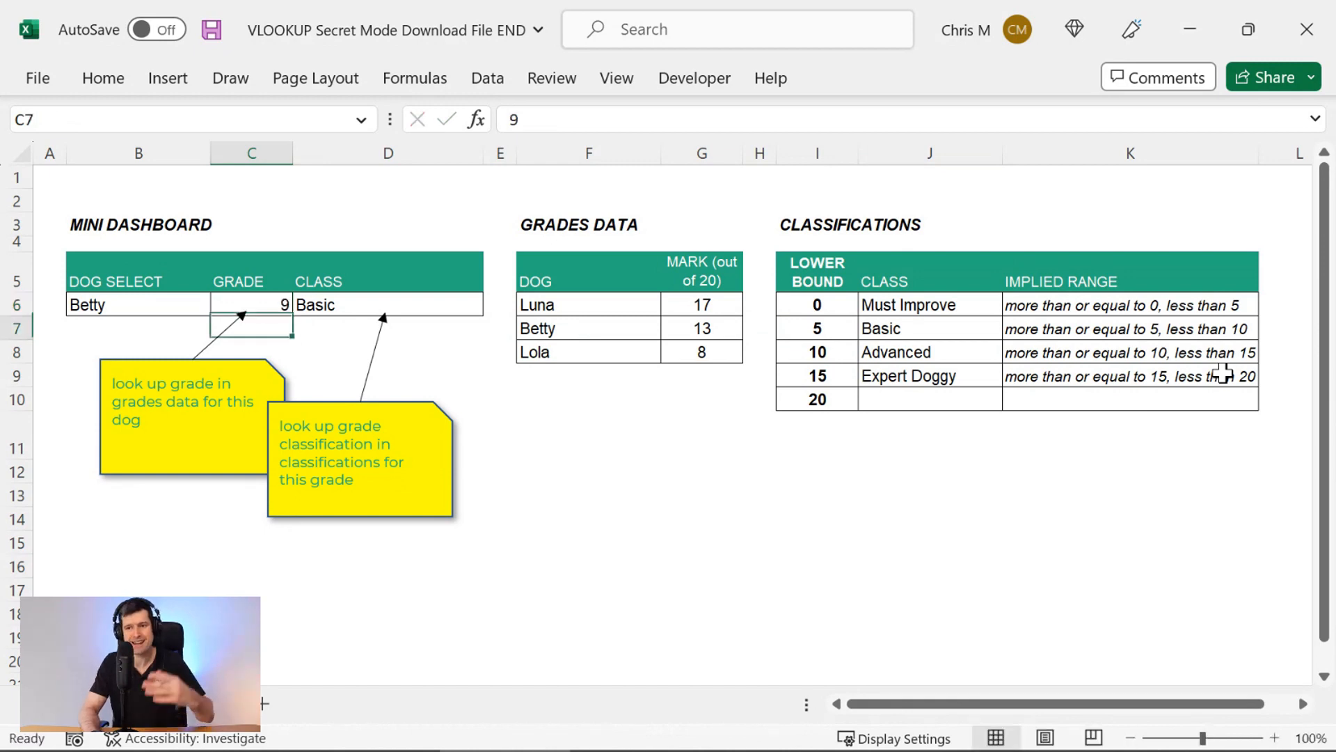
{"action": "left_click", "coordinate": [251, 305]}
{"action": "type", "text": "10"}
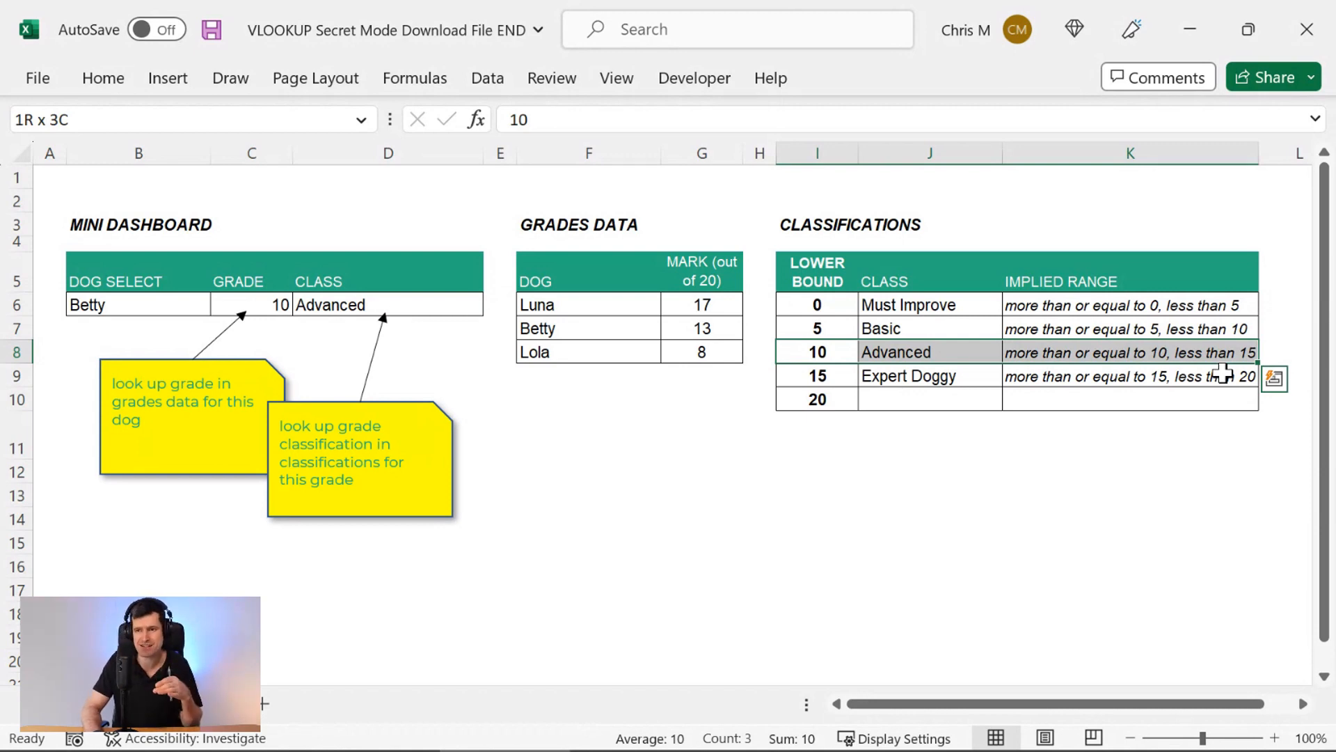
{"action": "left_click", "coordinate": [250, 305]}
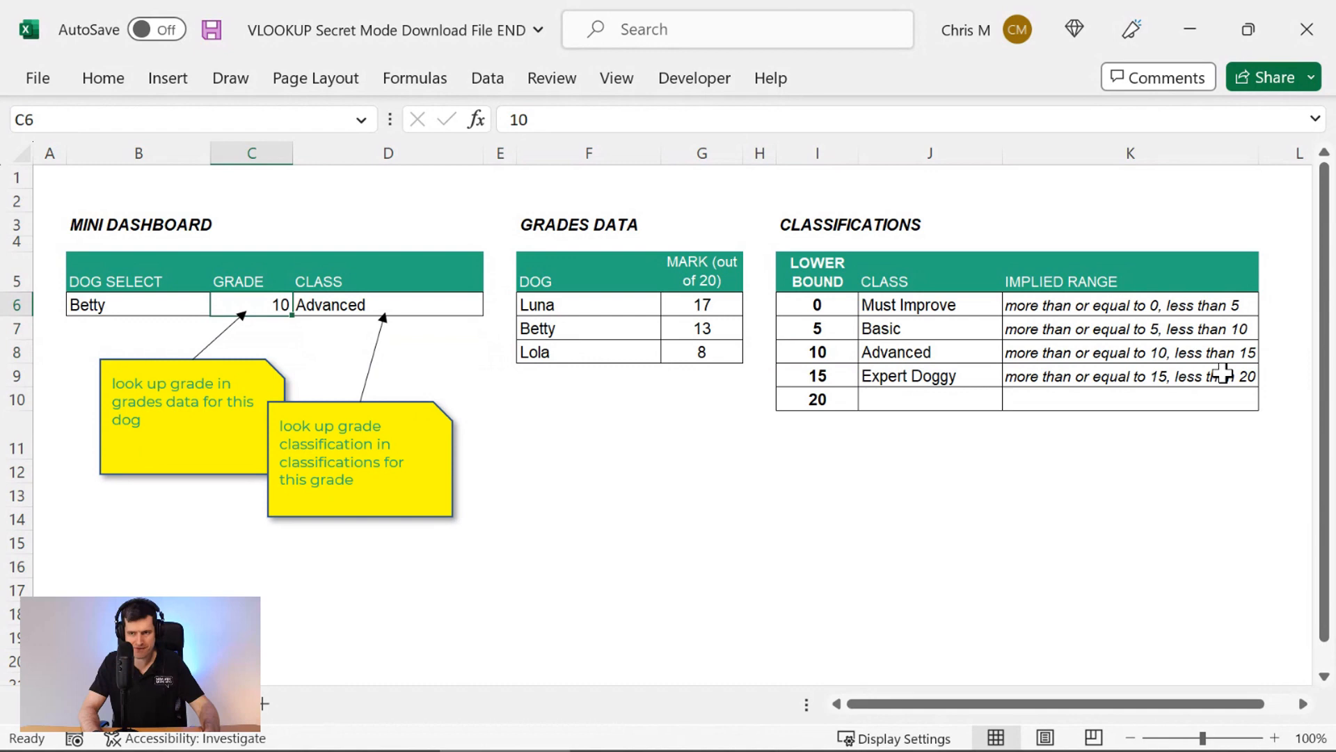
Set the test grade to 15 and verify against the band bounds that D6 returns Expert Doggy
{"action": "left_click", "coordinate": [388, 375]}
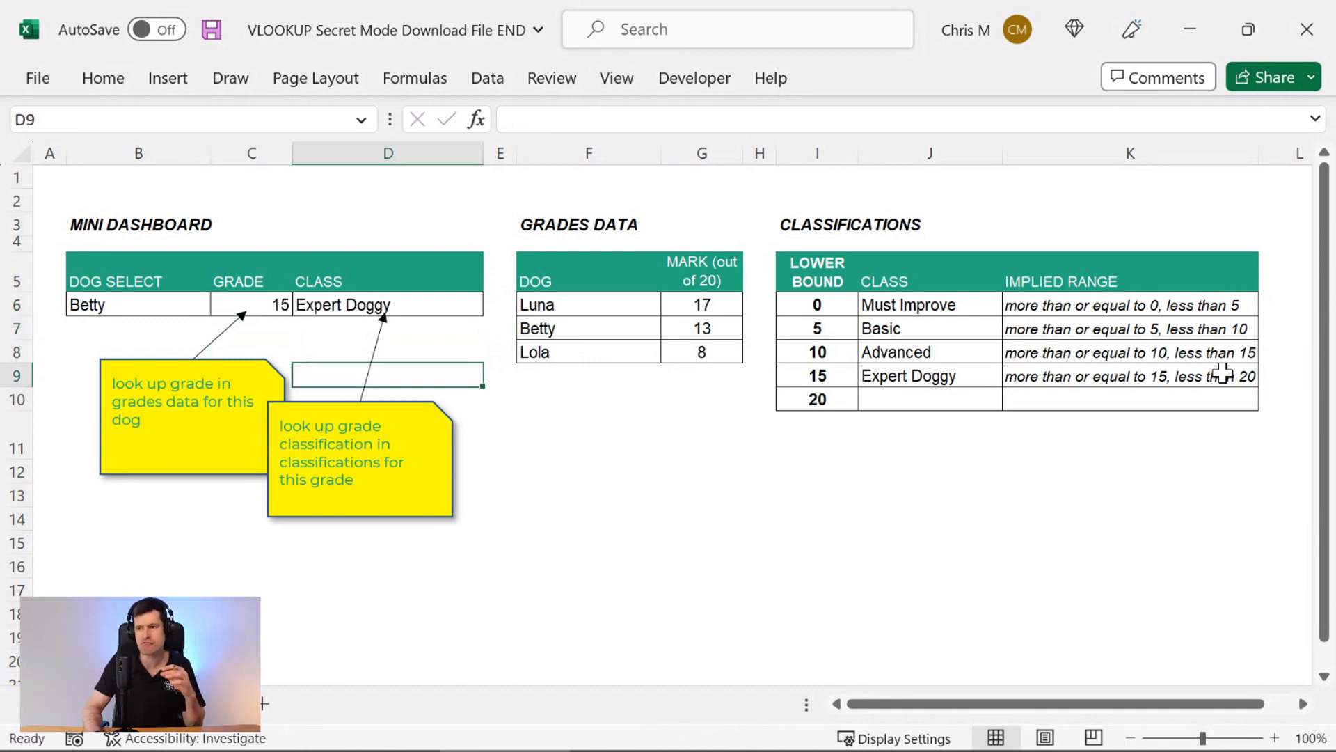
{"action": "left_click", "coordinate": [930, 352]}
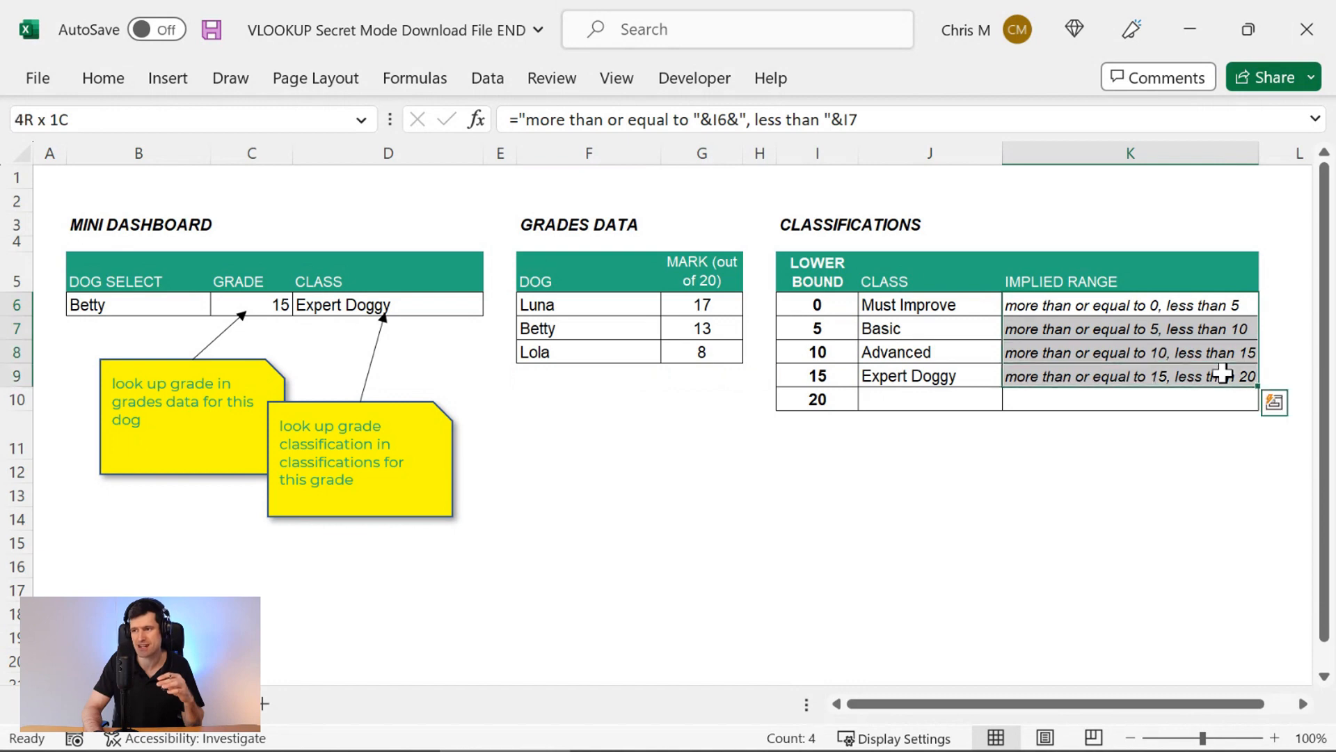
{"action": "left_click", "coordinate": [817, 305]}
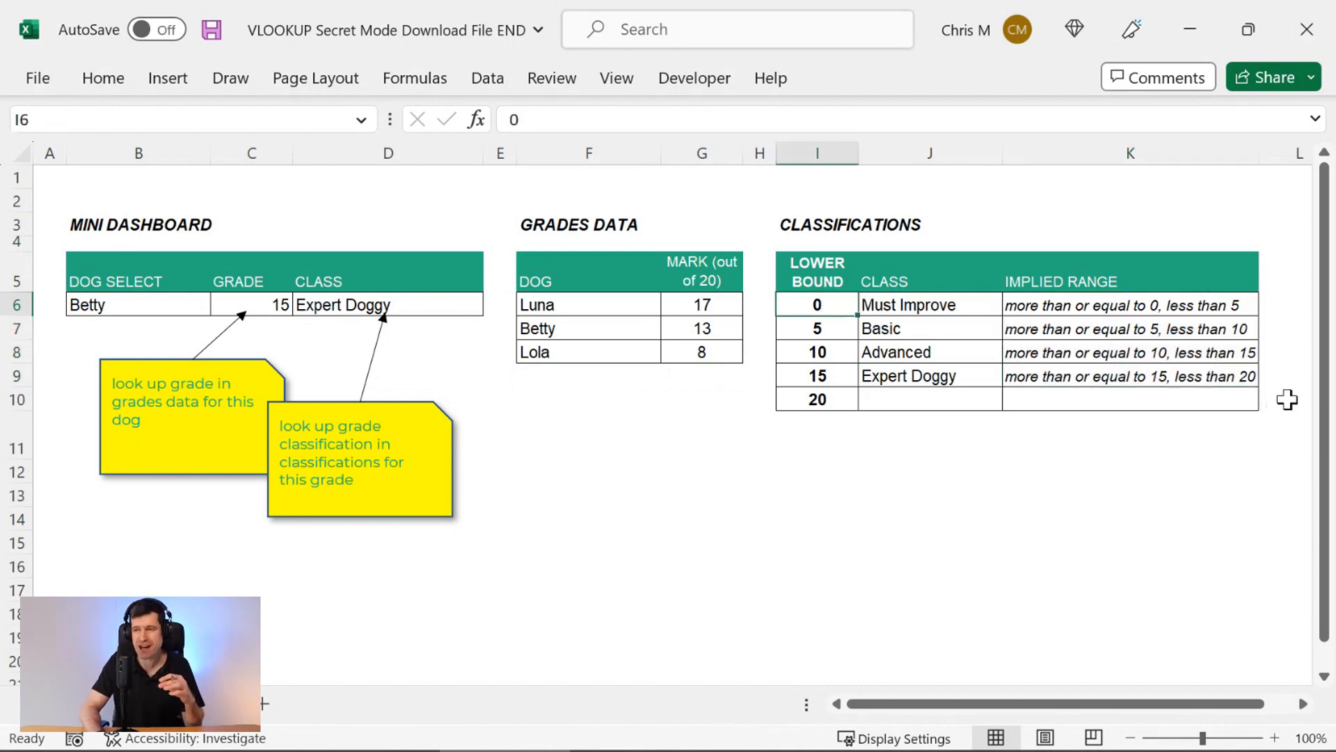
{"action": "left_click", "coordinate": [817, 328]}
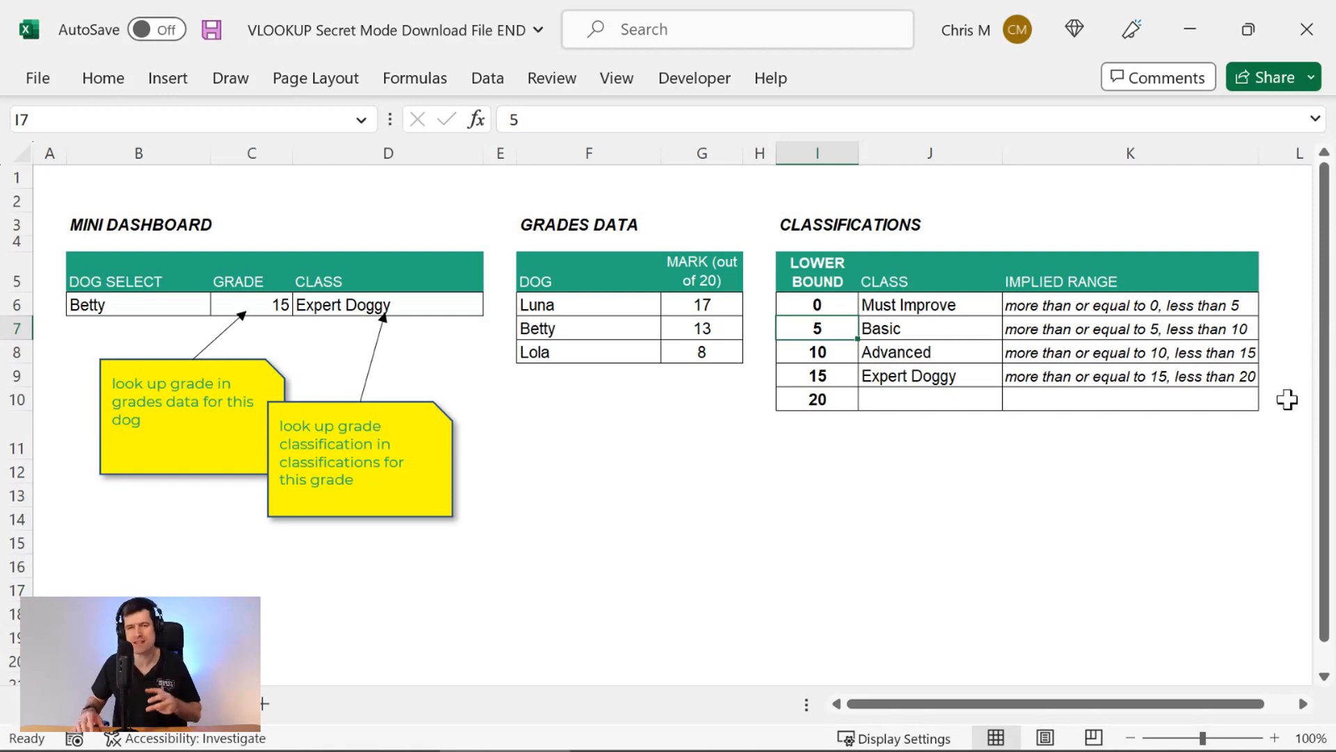
{"action": "left_click", "coordinate": [251, 304]}
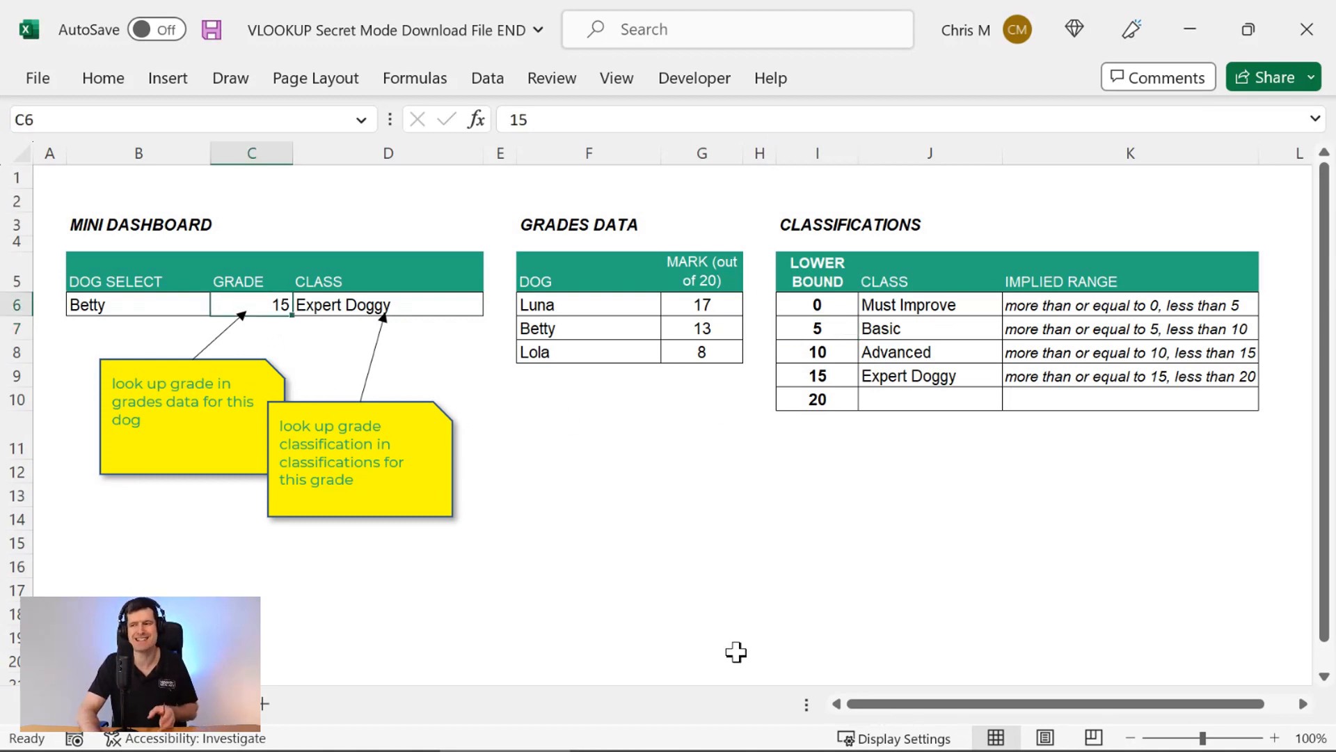
{"action": "left_click", "coordinate": [388, 305]}
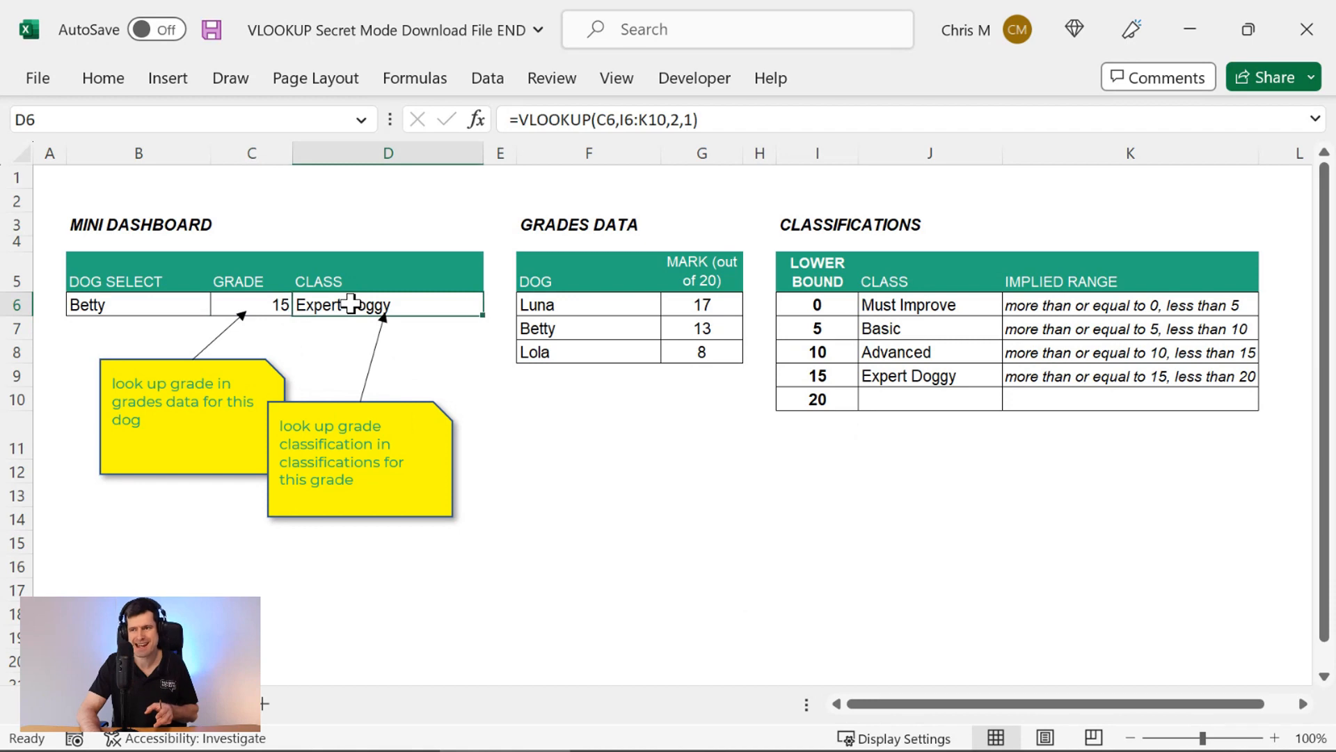